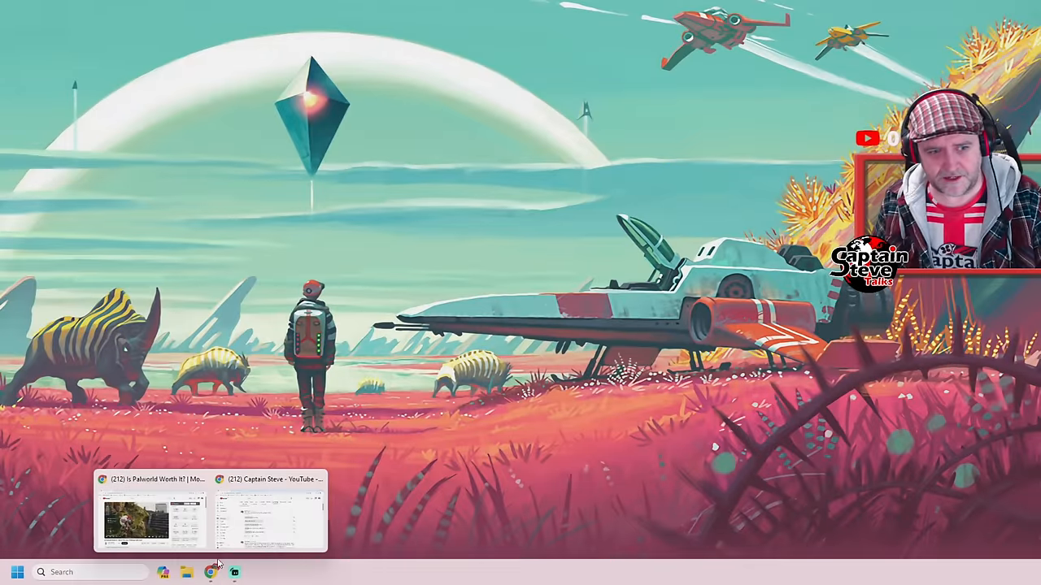
Step: Bring the 'Captain Steve - YouTube' Chrome window to the front from the taskbar
left_click(277, 520)
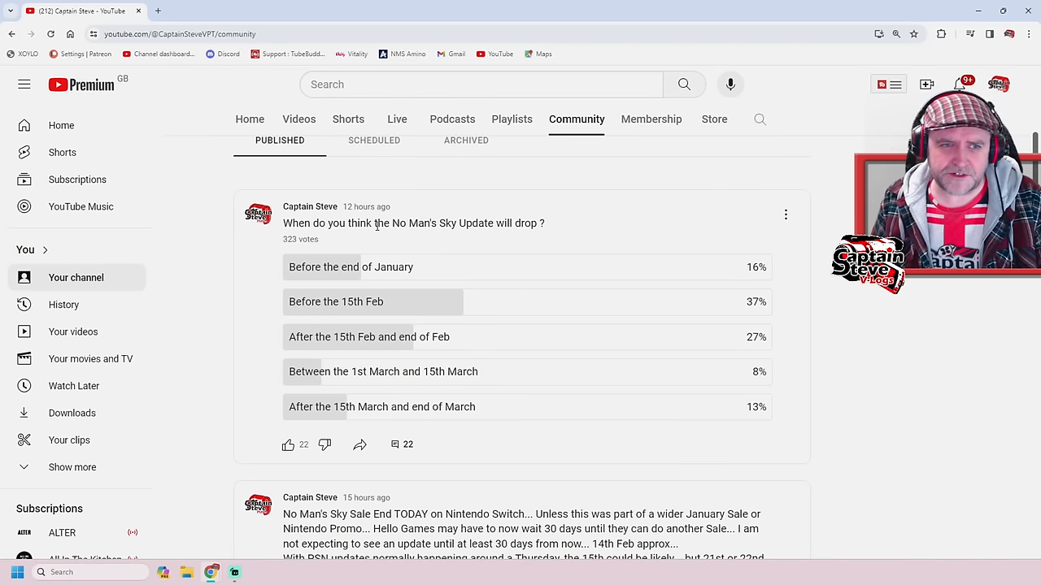
mouse_move(396, 236)
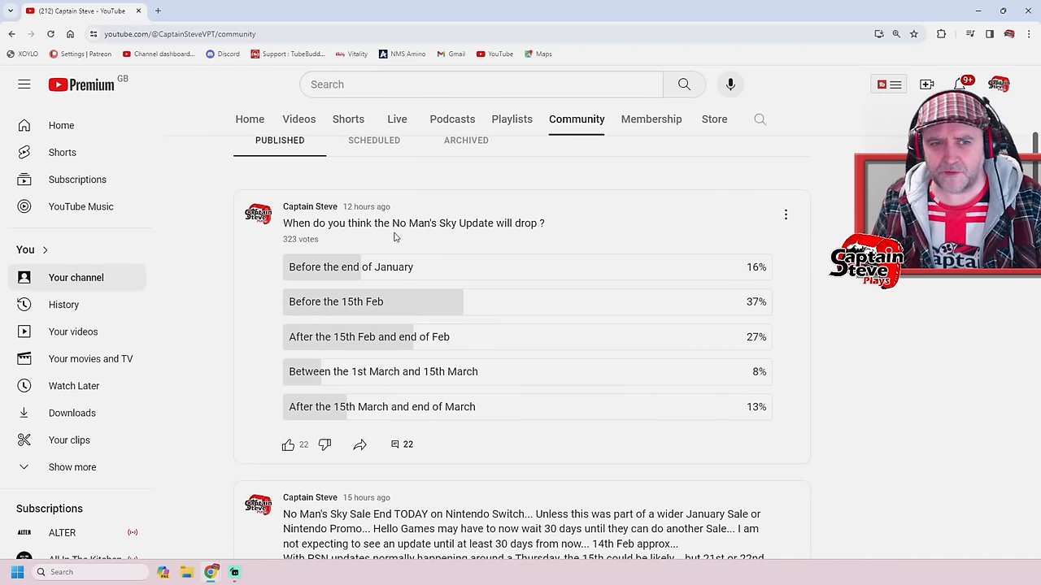
mouse_move(531, 243)
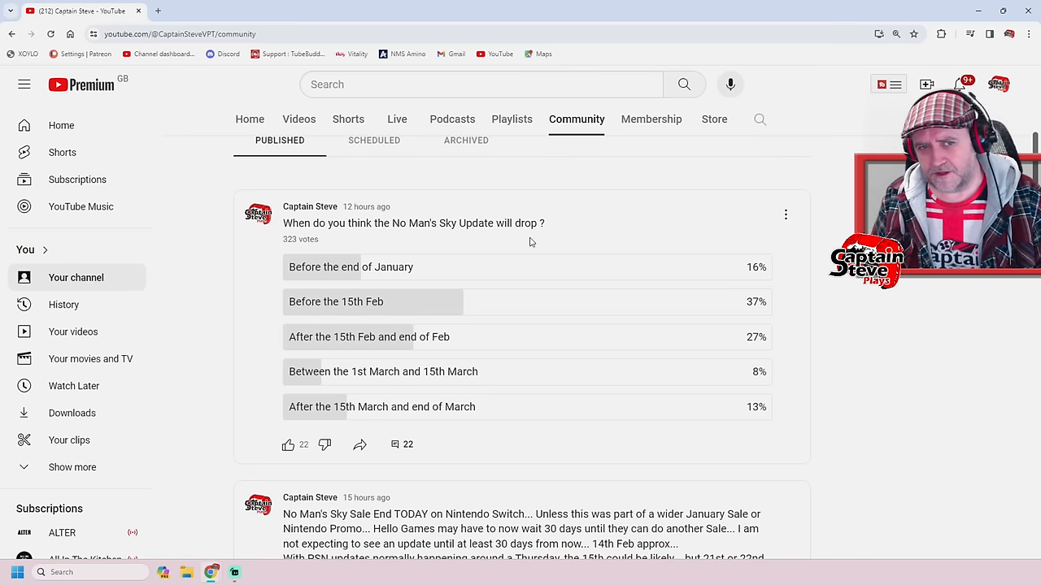
mouse_move(393, 277)
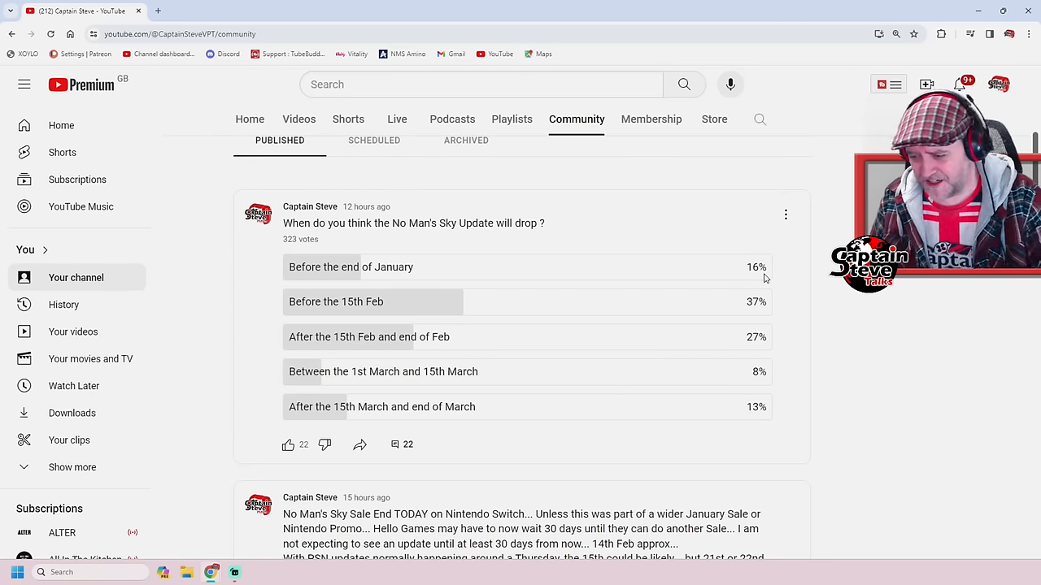
mouse_move(862, 295)
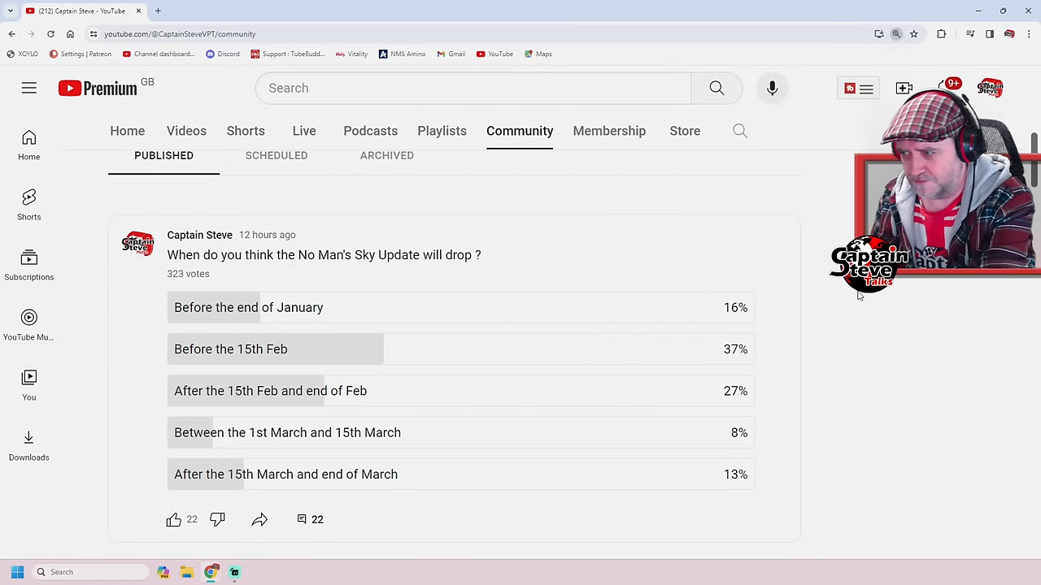
scroll("down", 3)
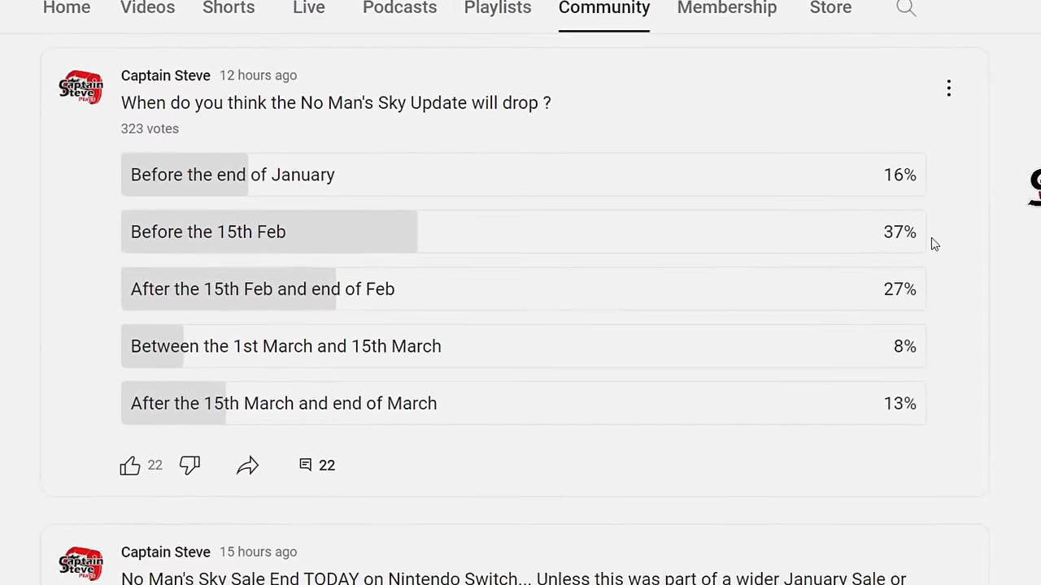
scroll("down", 3)
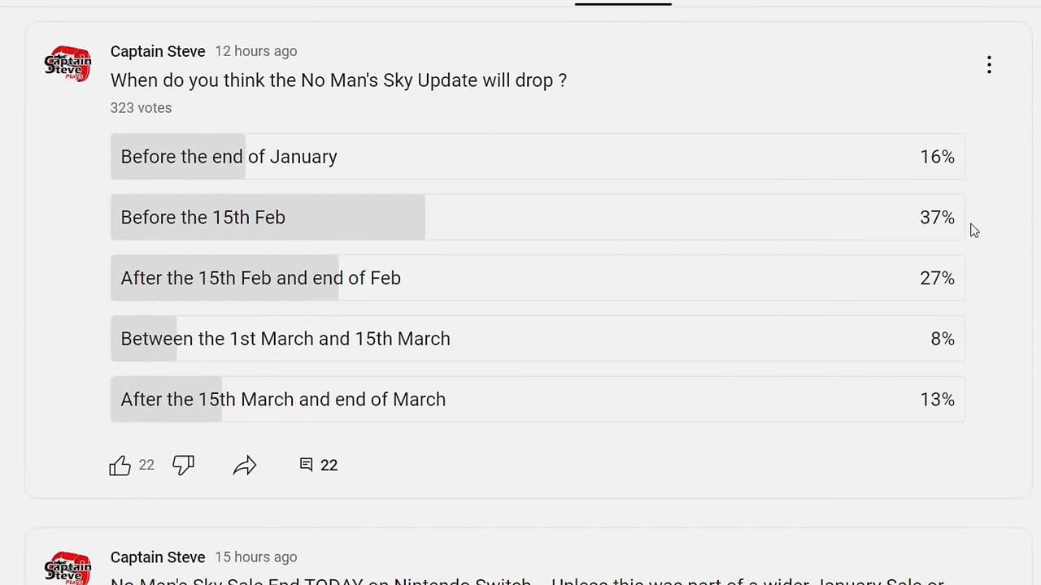
mouse_move(963, 289)
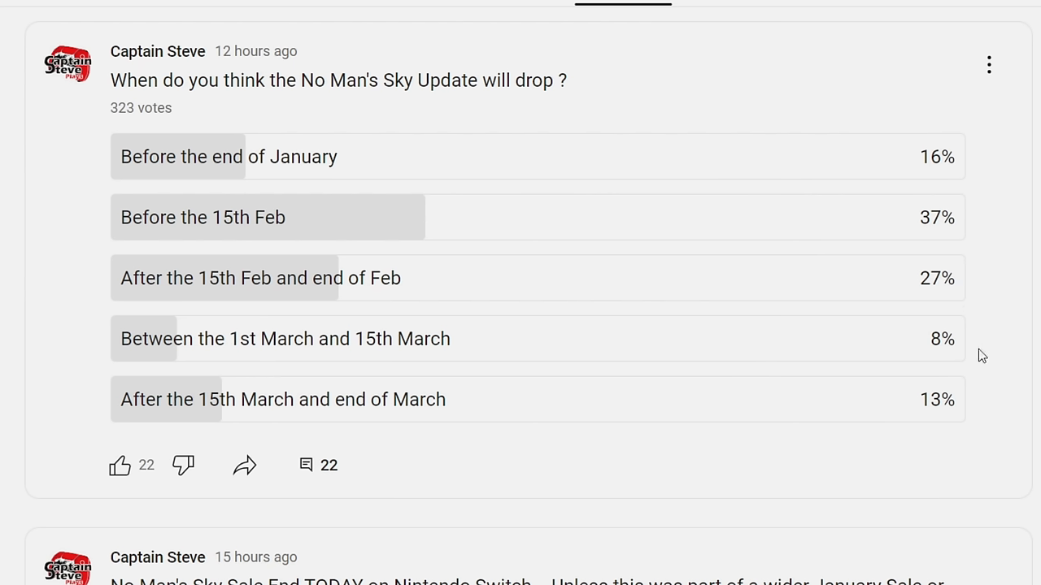
mouse_move(970, 409)
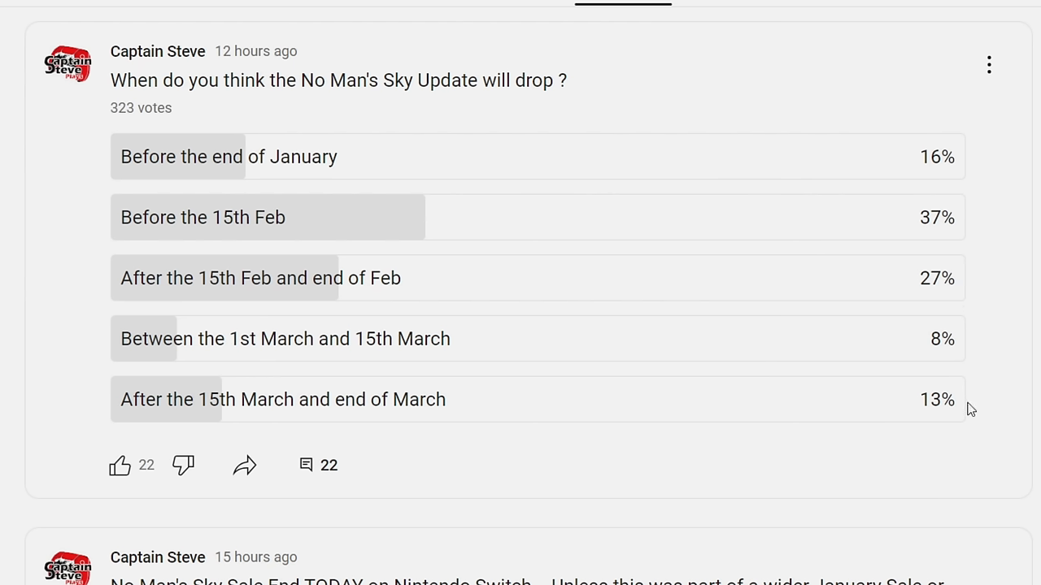
mouse_move(978, 413)
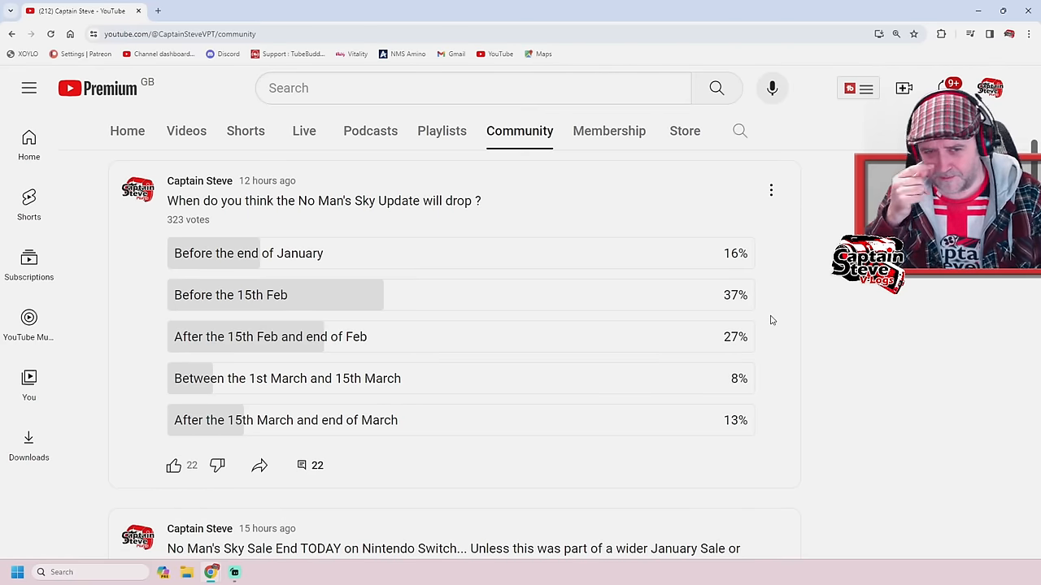
Step: Expand the Nintendo Switch sale post's full text and read its key dates
scroll("down", 3)
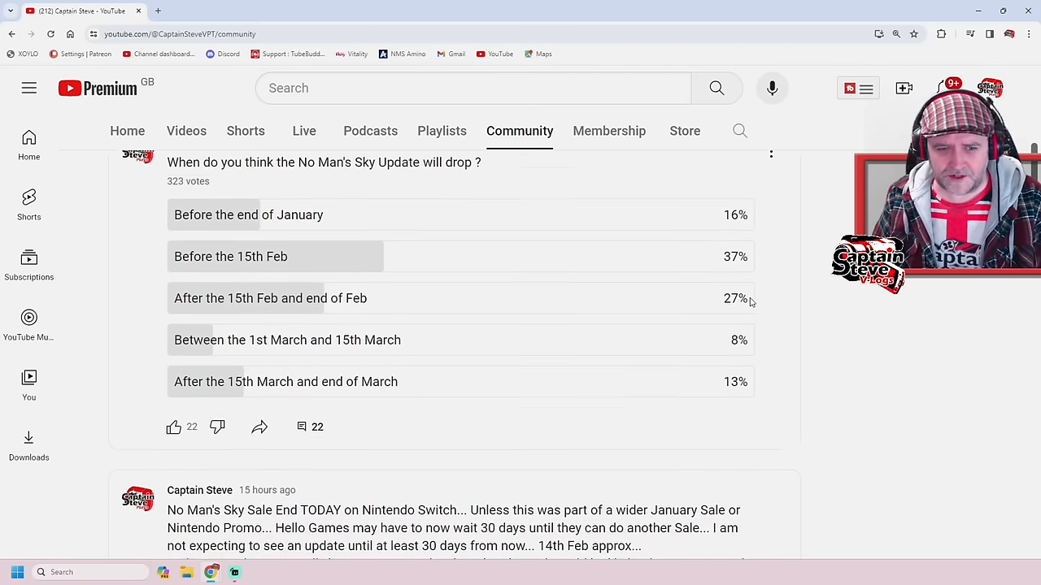
scroll("down", 3)
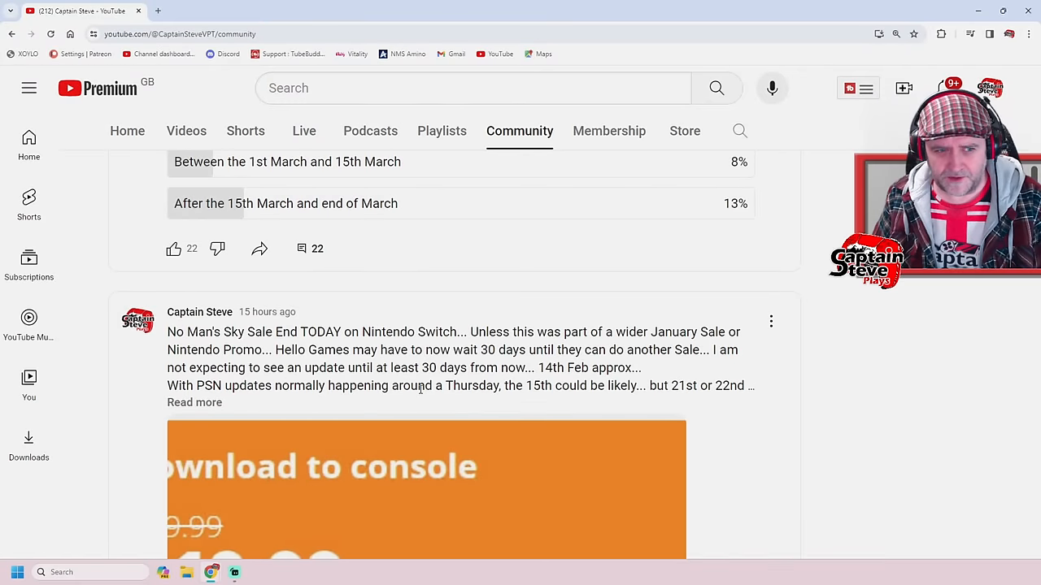
left_click(194, 403)
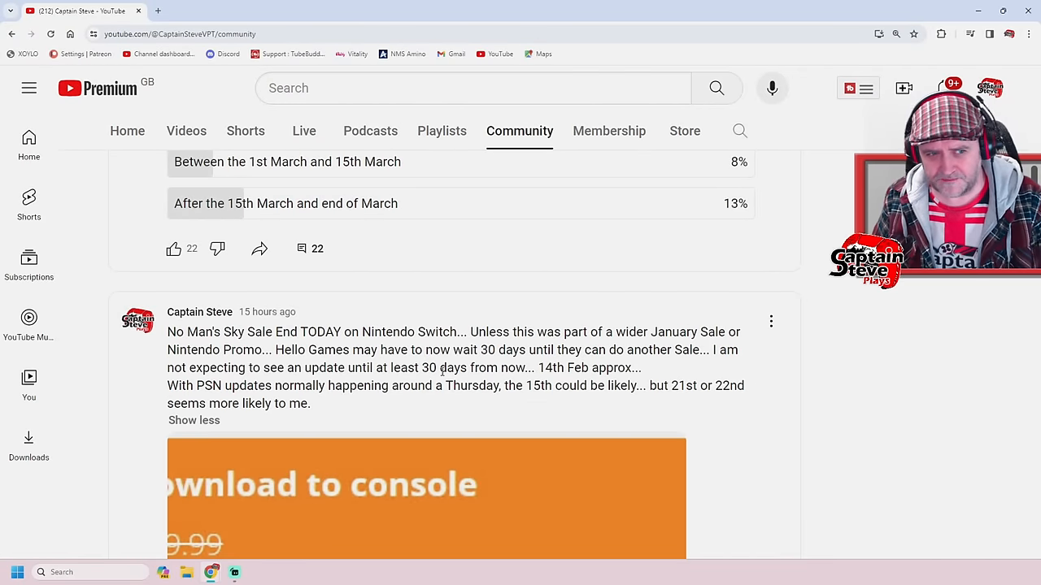
scroll("down", 3)
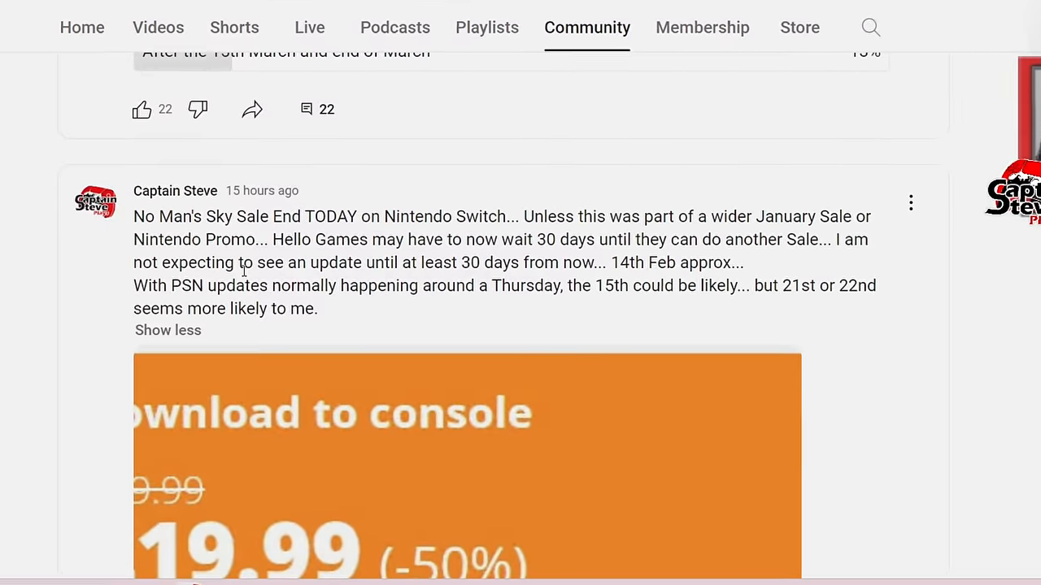
scroll("down", 3)
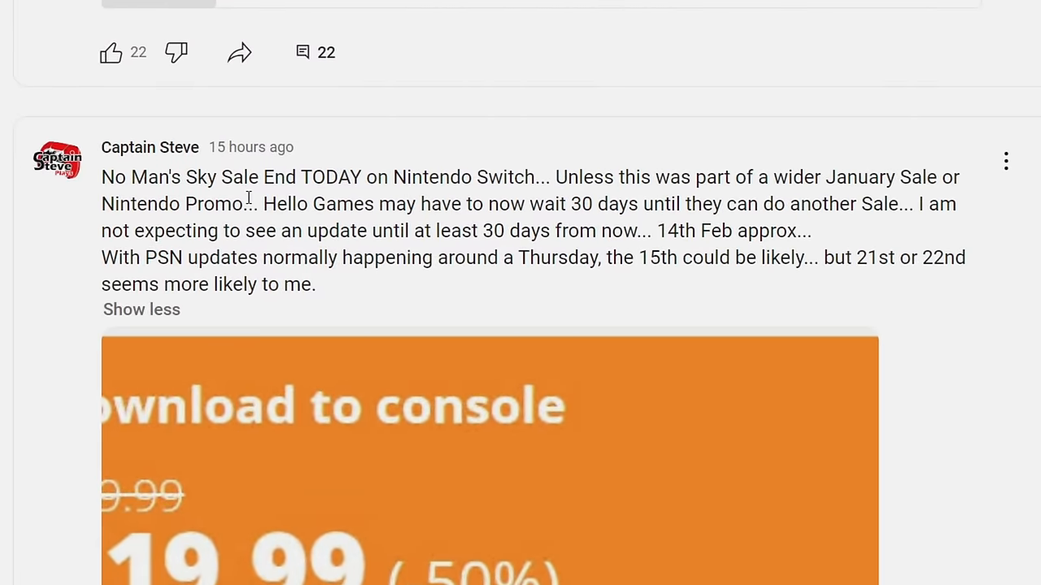
mouse_move(555, 200)
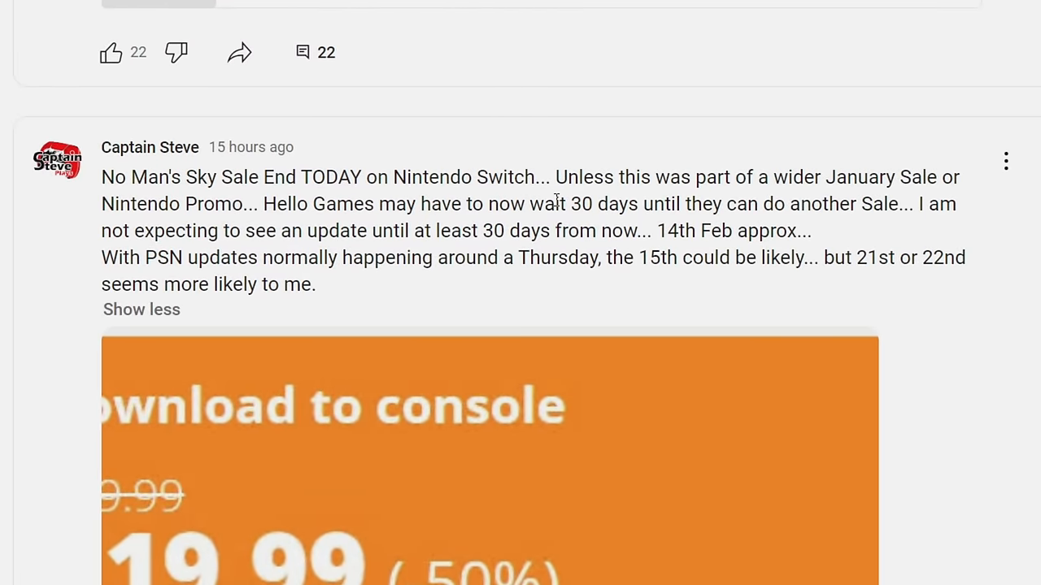
Step: Scroll past the eShop image to the members-only Early Access post
scroll("down", 3)
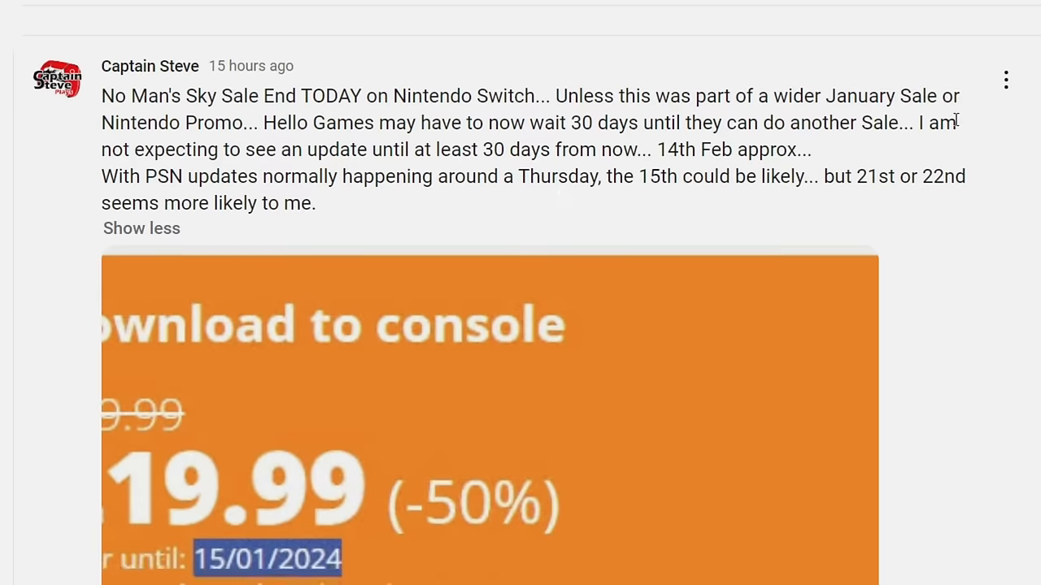
mouse_move(390, 150)
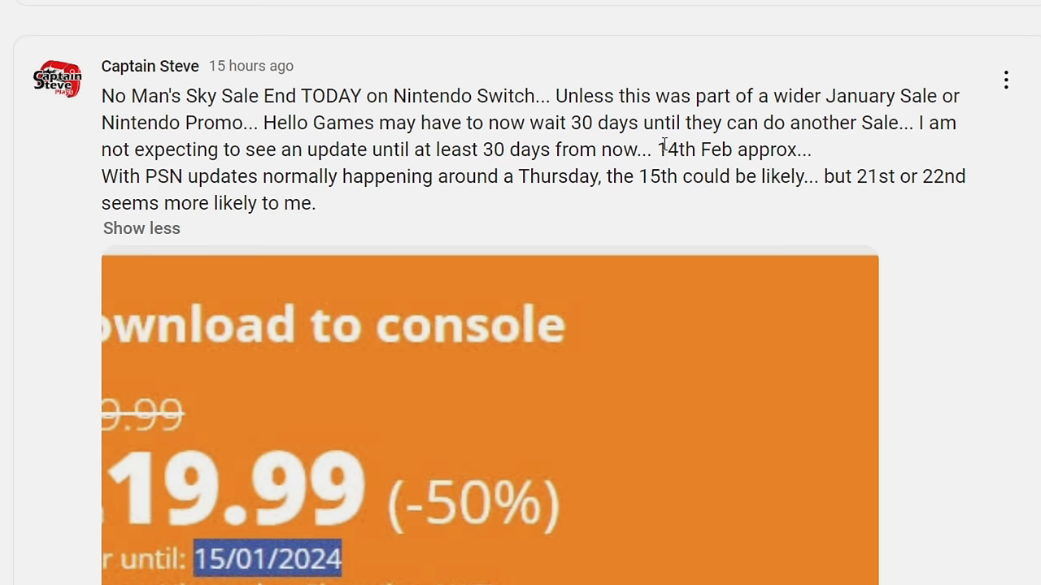
mouse_move(854, 158)
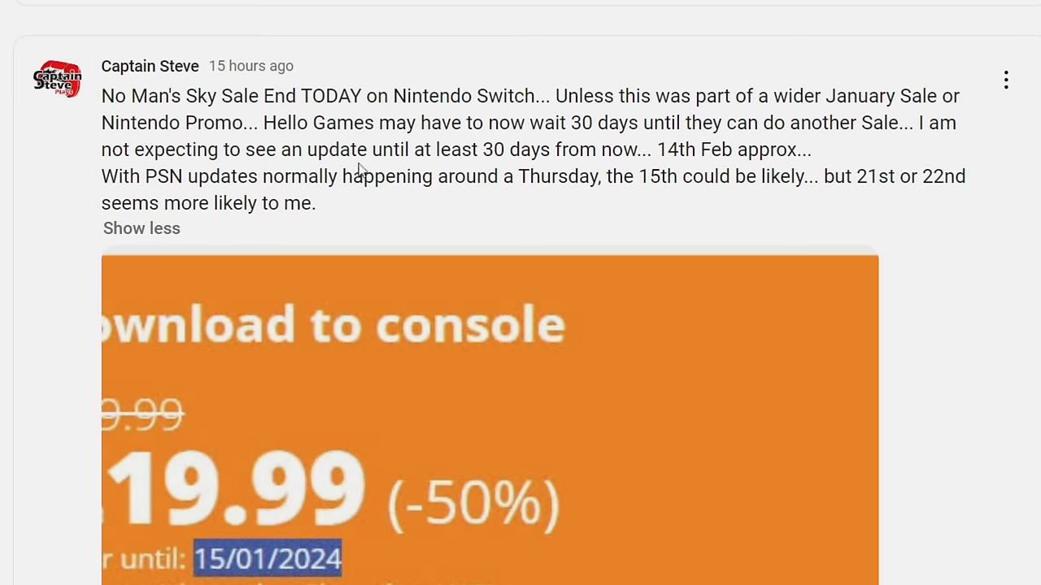
mouse_move(618, 170)
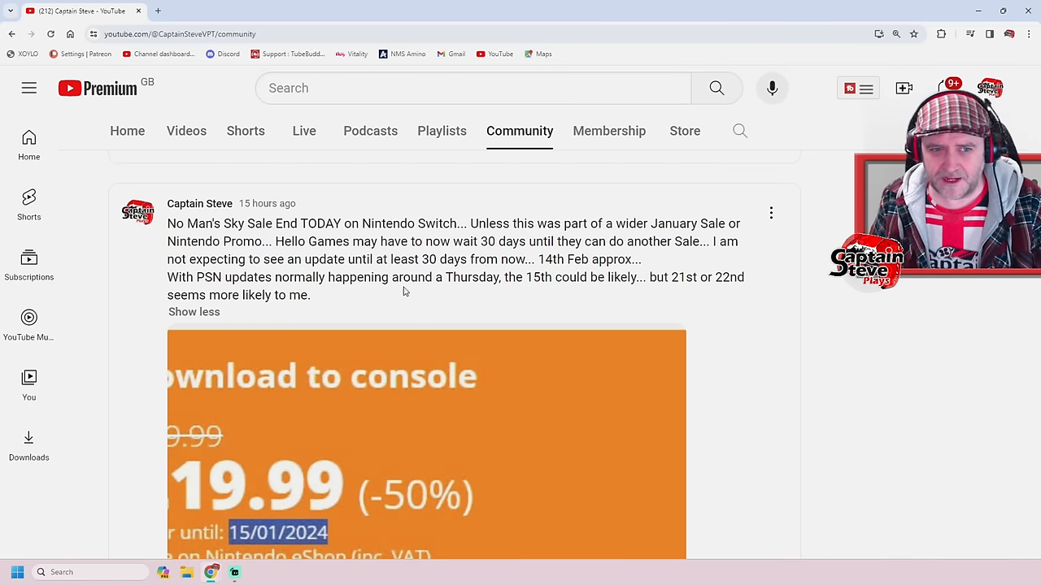
mouse_move(553, 300)
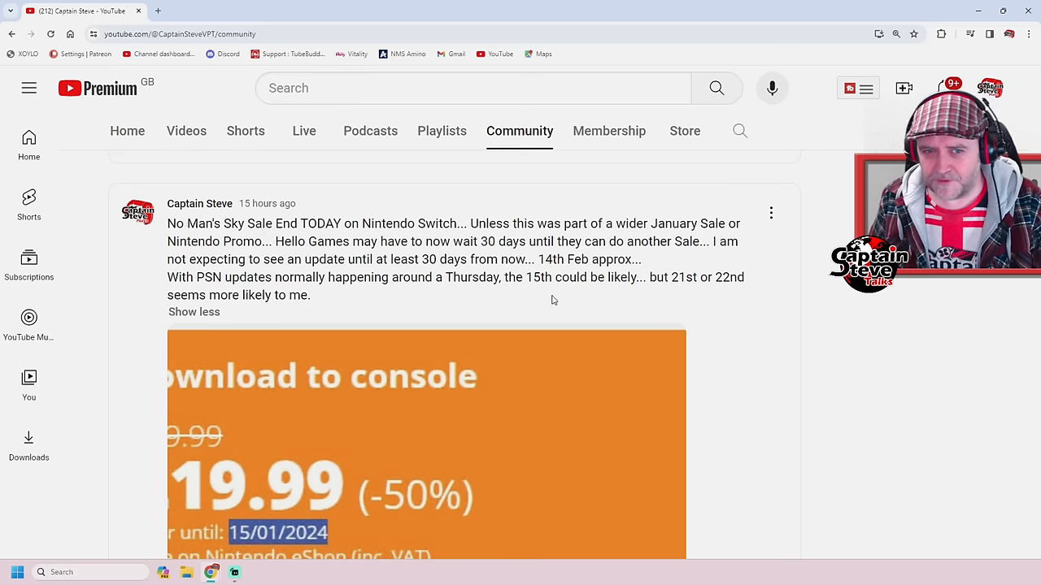
mouse_move(596, 291)
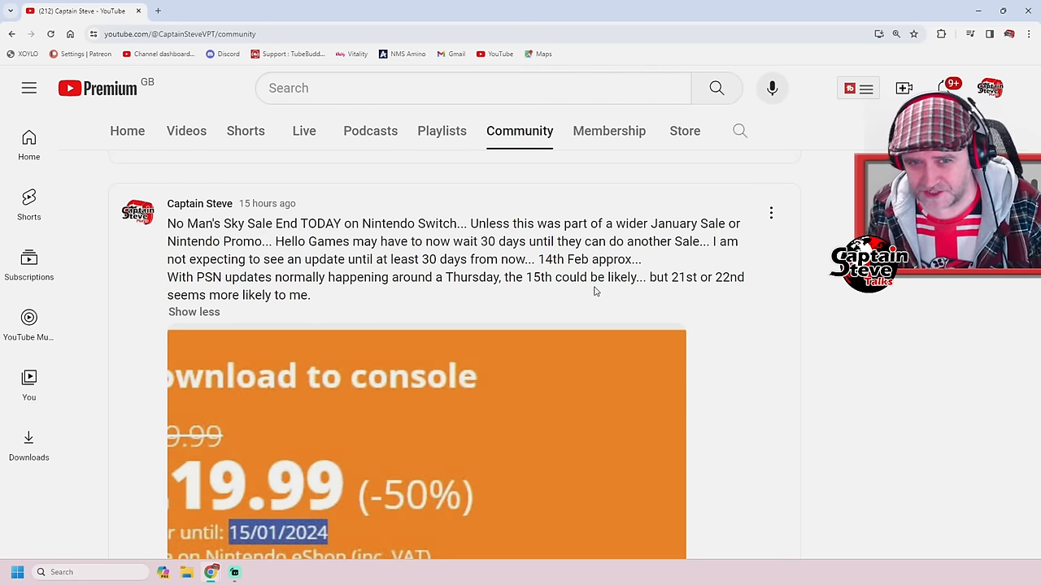
mouse_move(703, 305)
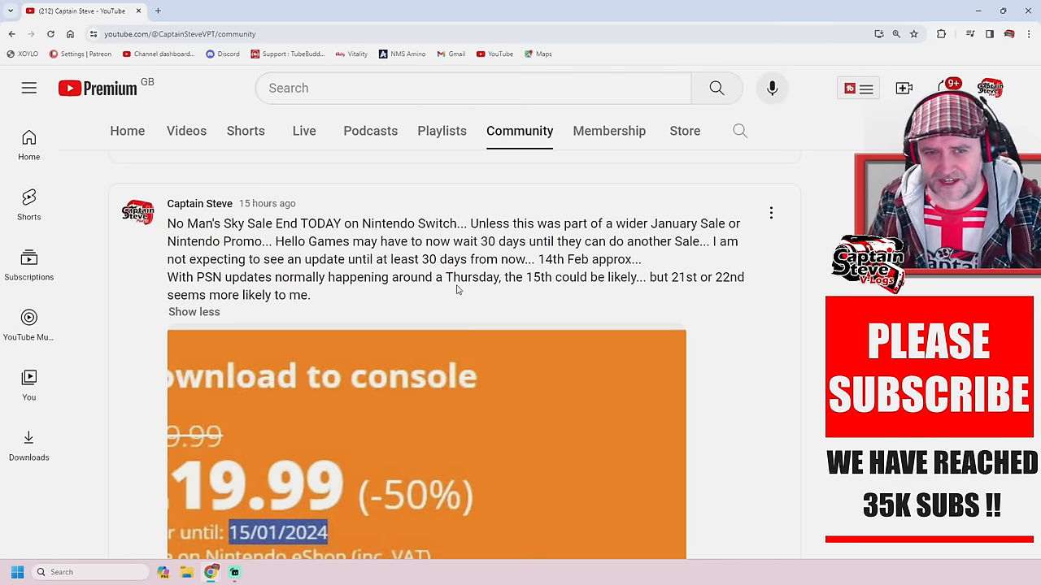
scroll("down", 3)
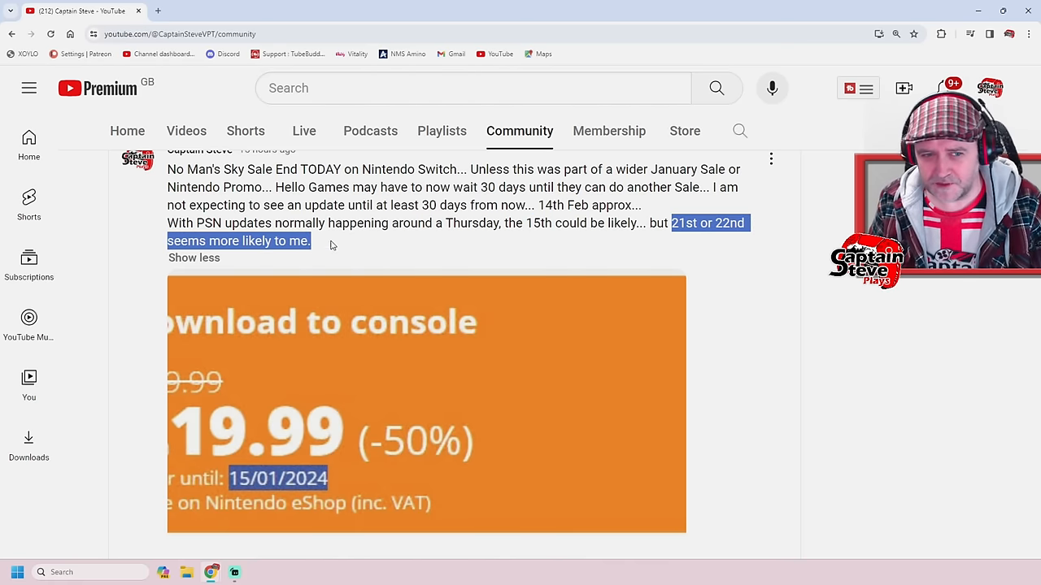
scroll("down", 3)
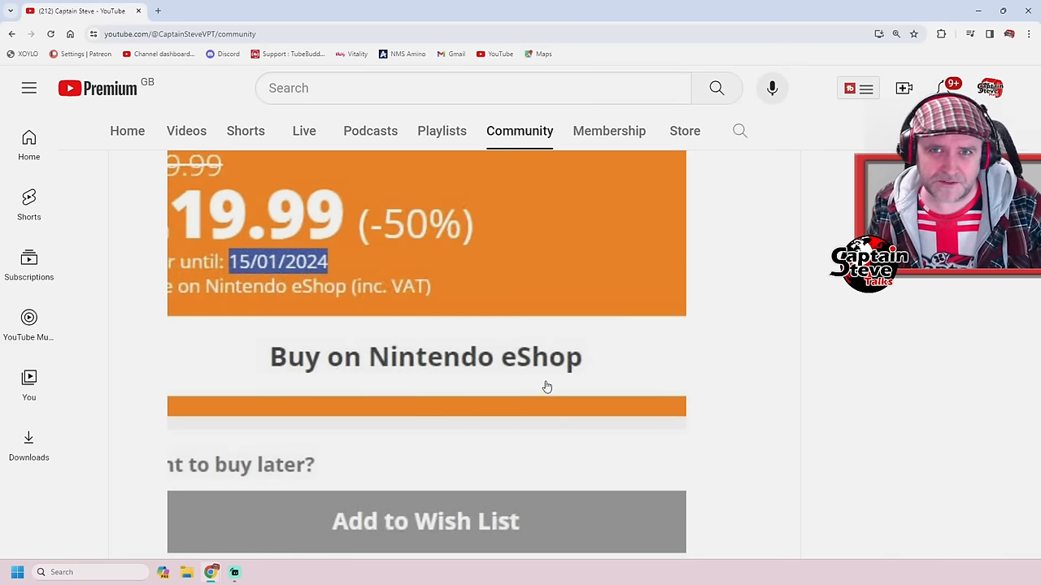
scroll("up", 3)
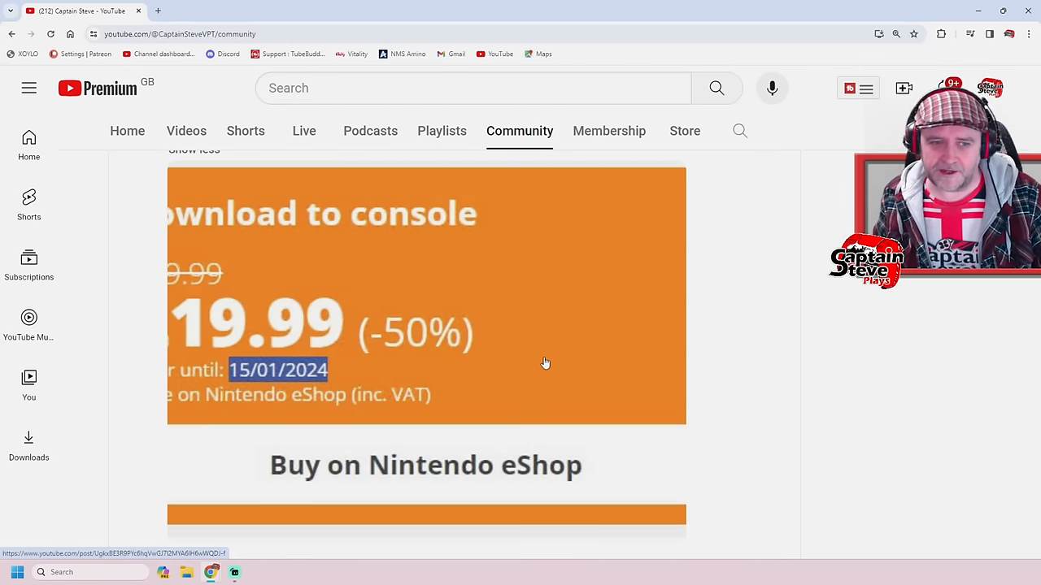
scroll("down", 3)
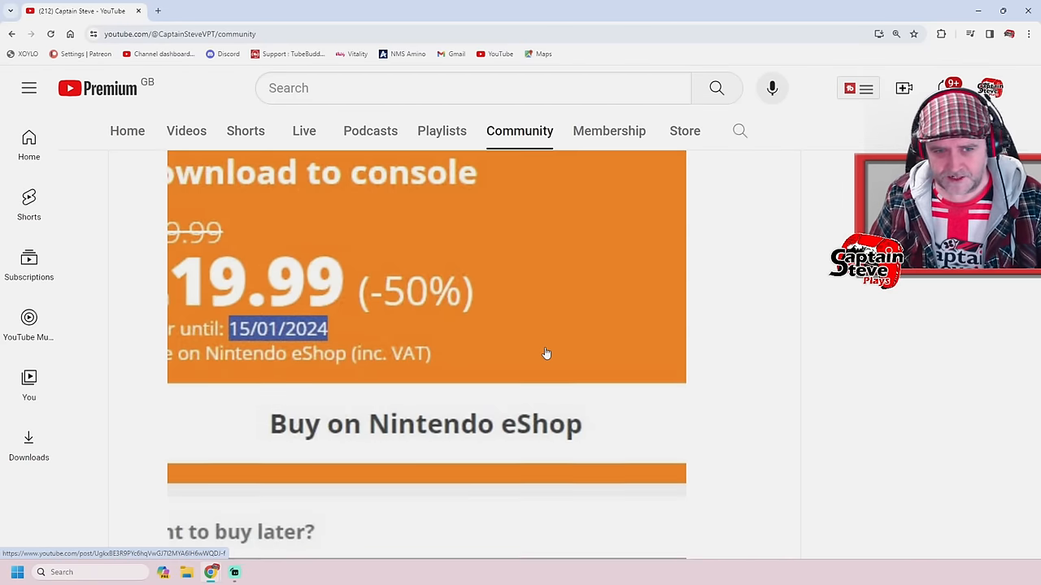
scroll("down", 3)
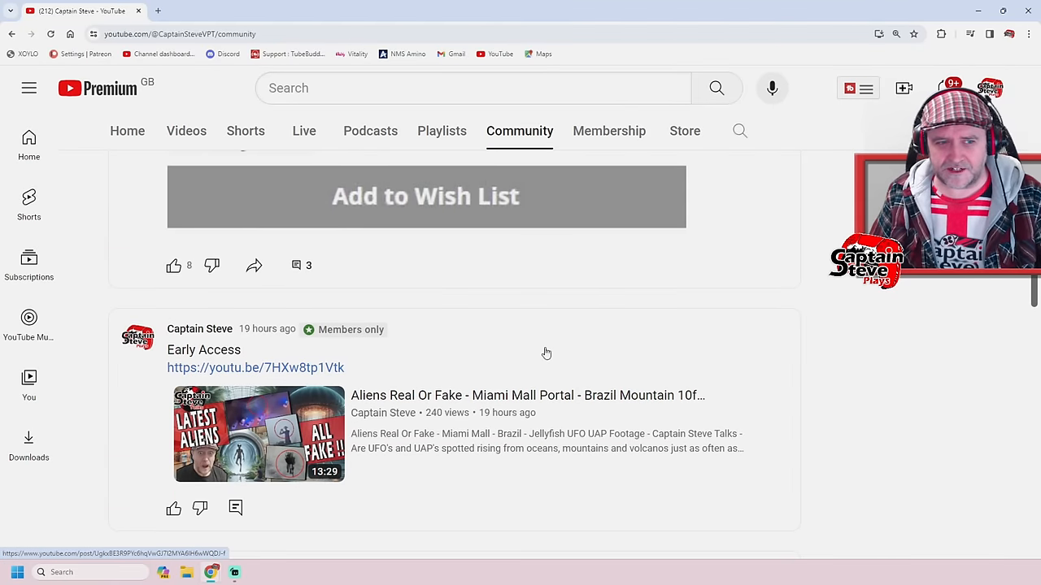
Step: Scroll past the Early Access post to the 123-vote No Man's Sky trailer poll
scroll("down", 3)
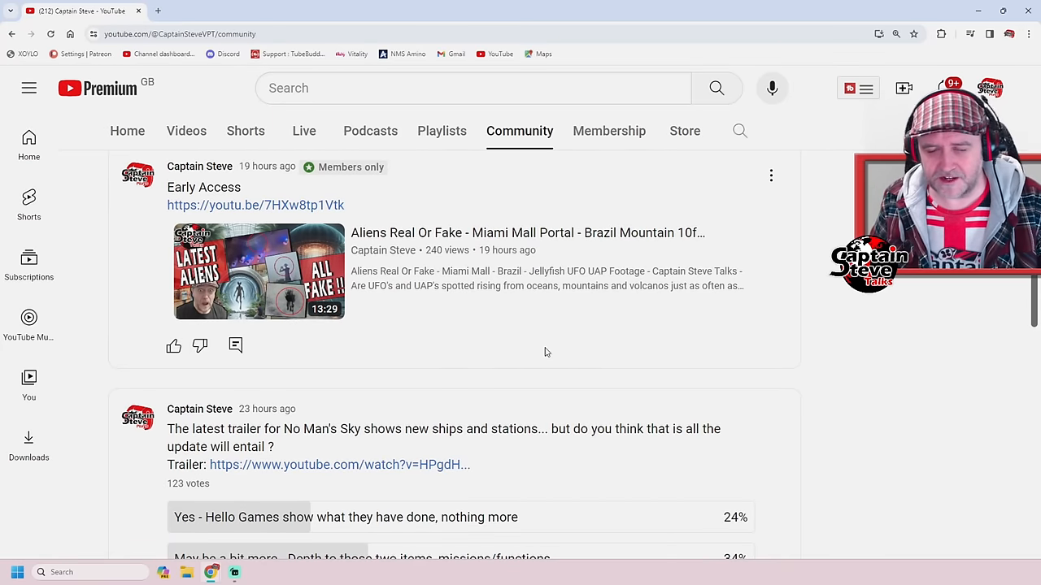
mouse_move(273, 298)
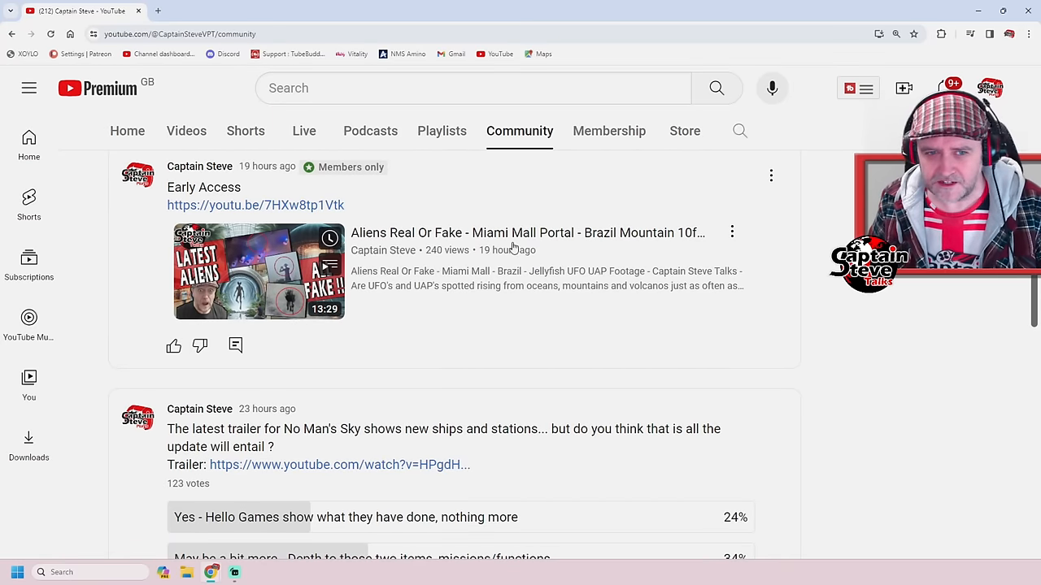
mouse_move(545, 381)
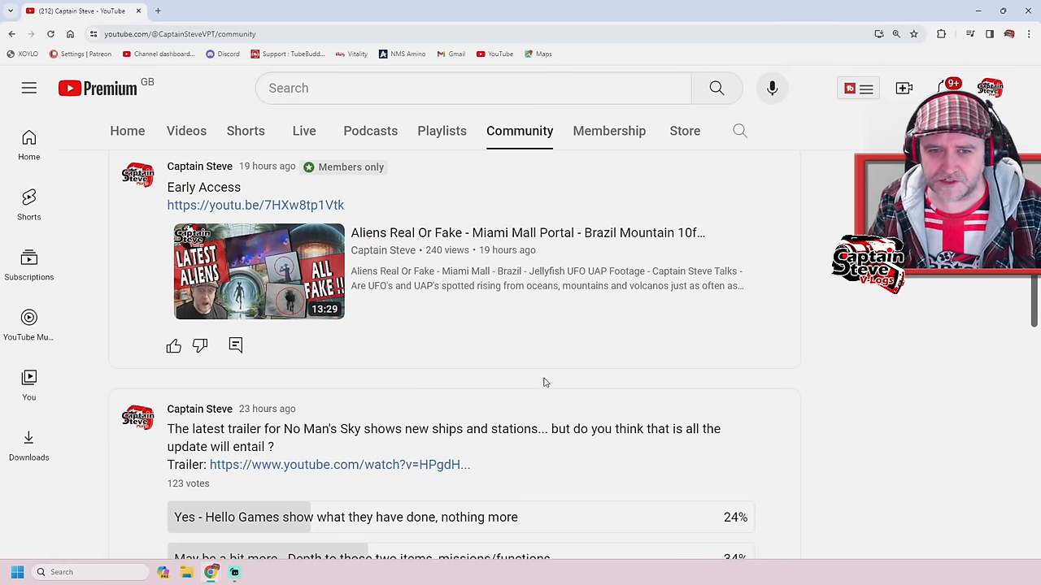
mouse_move(629, 397)
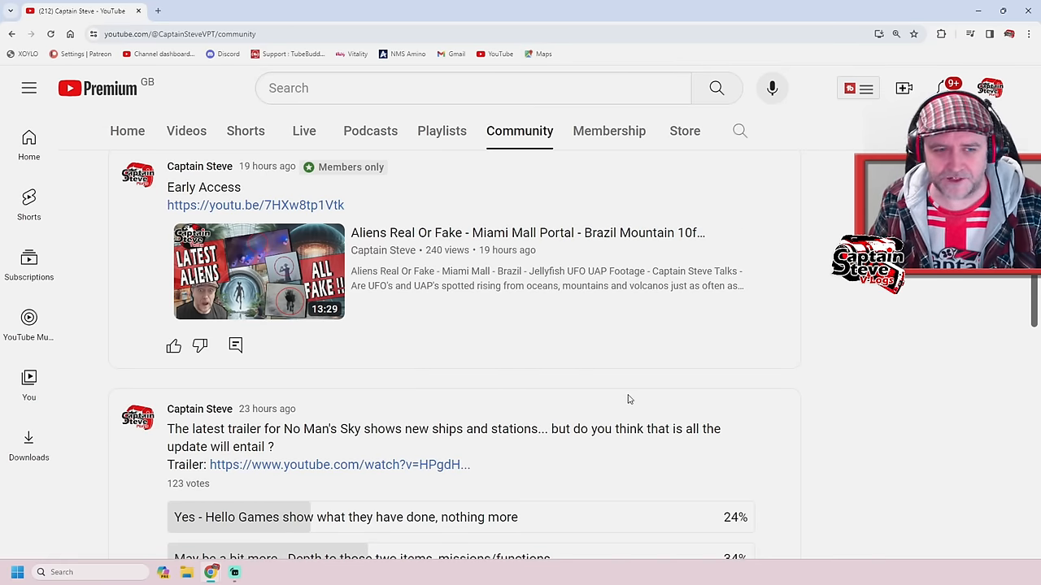
scroll("down", 3)
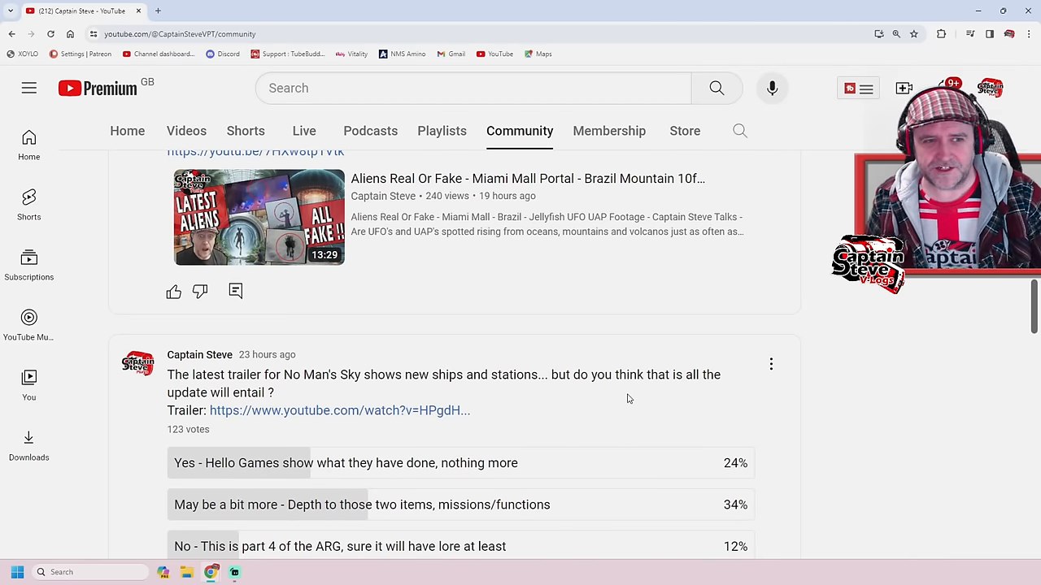
mouse_move(515, 293)
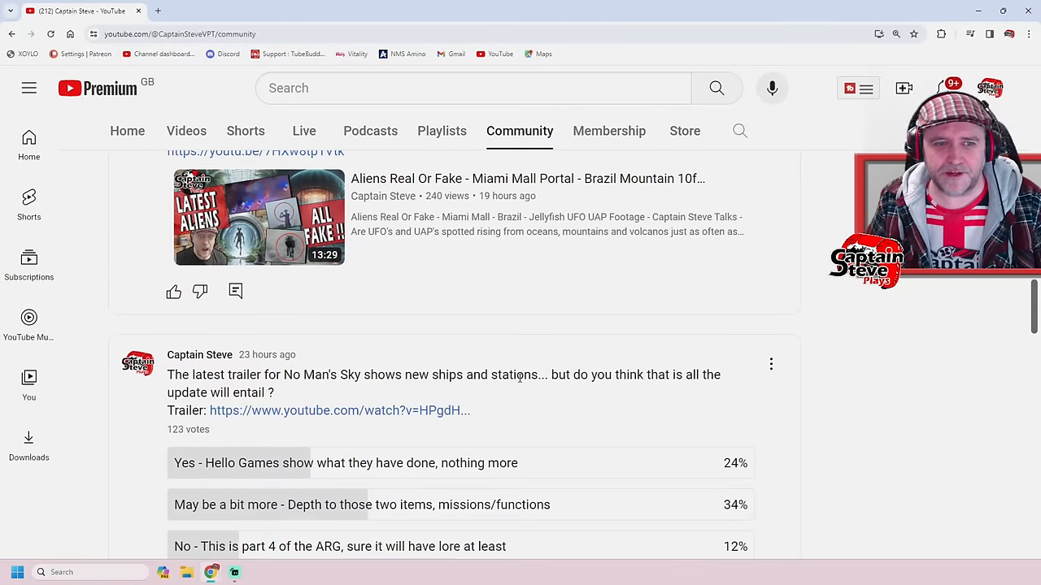
scroll("down", 3)
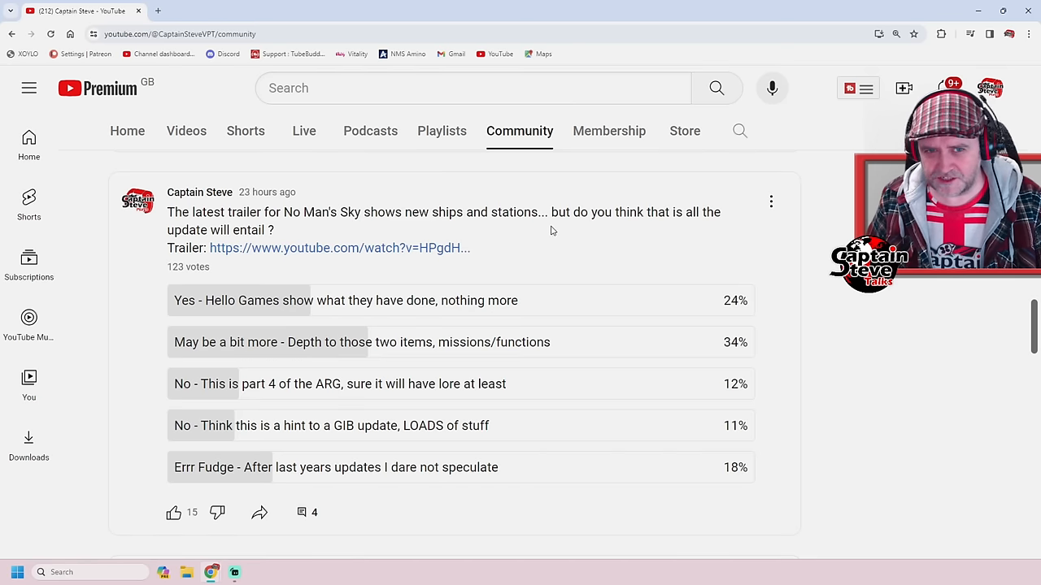
mouse_move(713, 234)
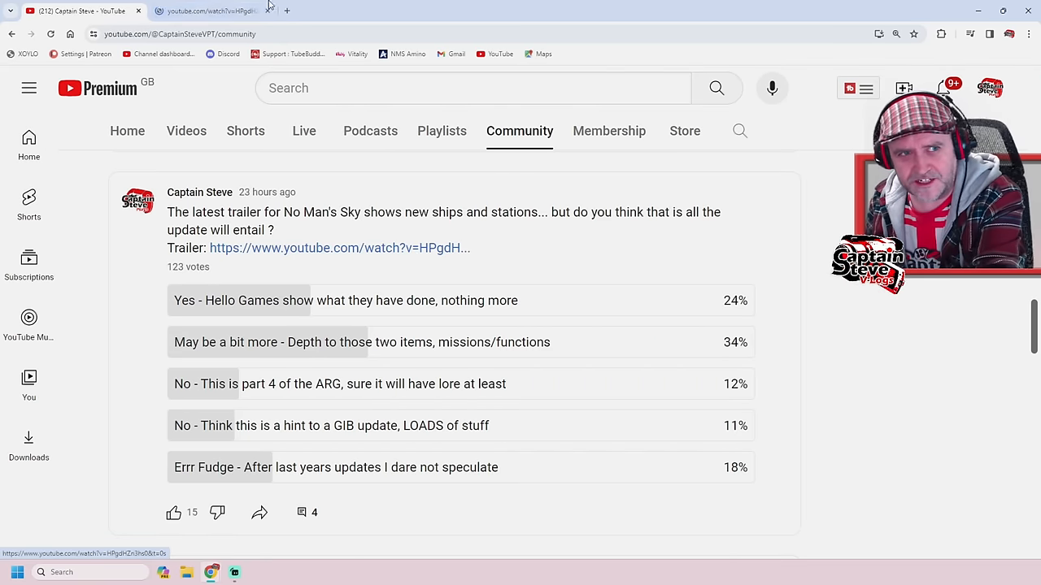
Step: Bring up The Game Awards 10th Anniversary trailer and mute its audio
left_click(339, 248)
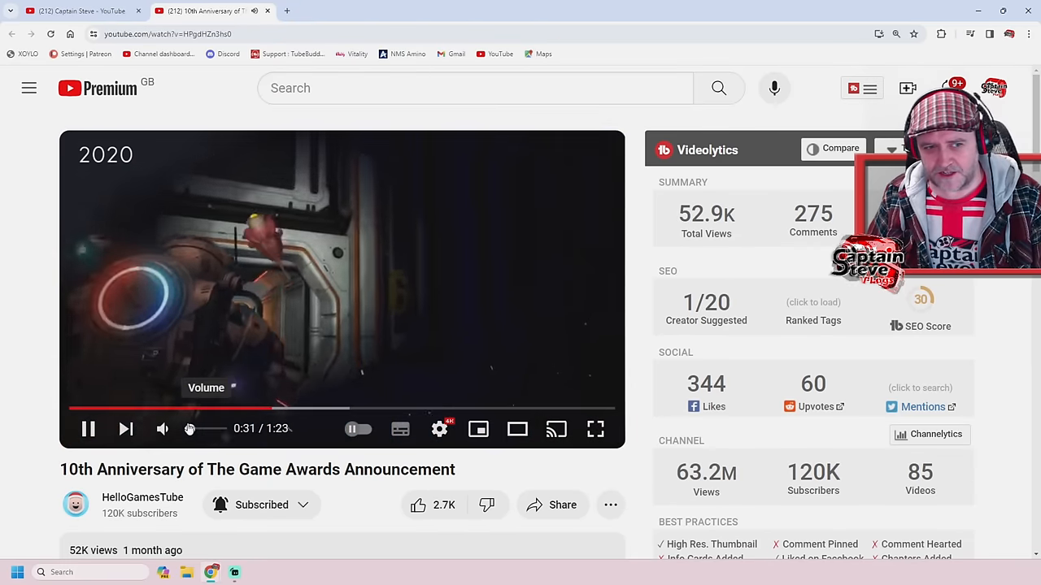
left_click(163, 429)
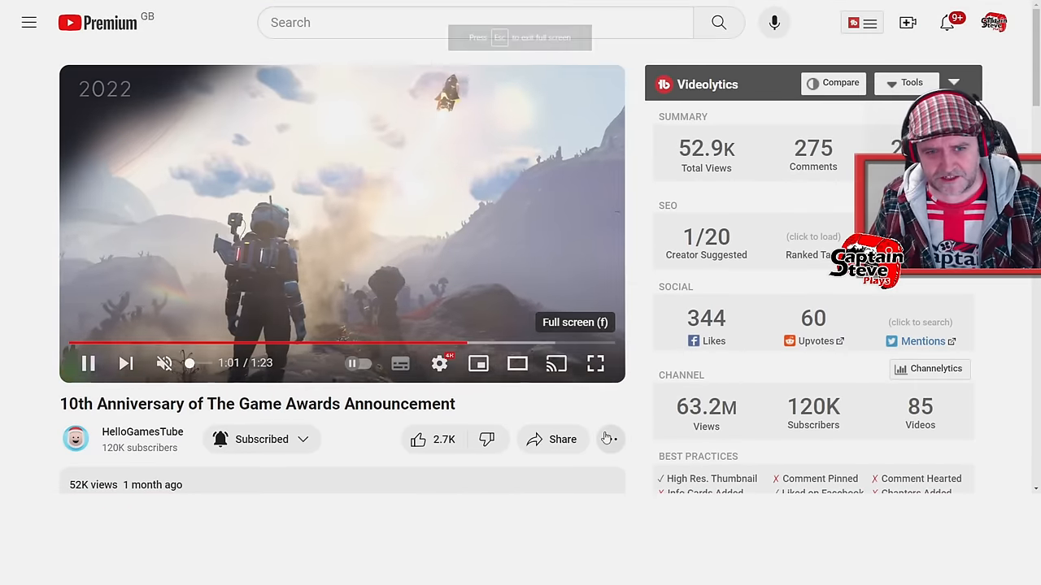
Step: Leave the trailer and return to the No Man's Sky trailer poll results
left_click(595, 364)
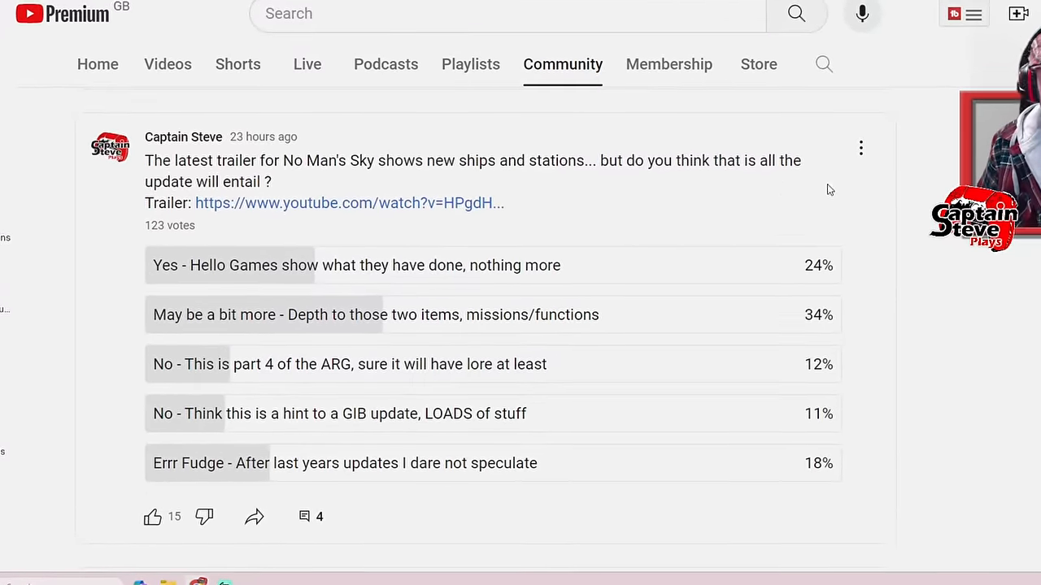
scroll("down", 3)
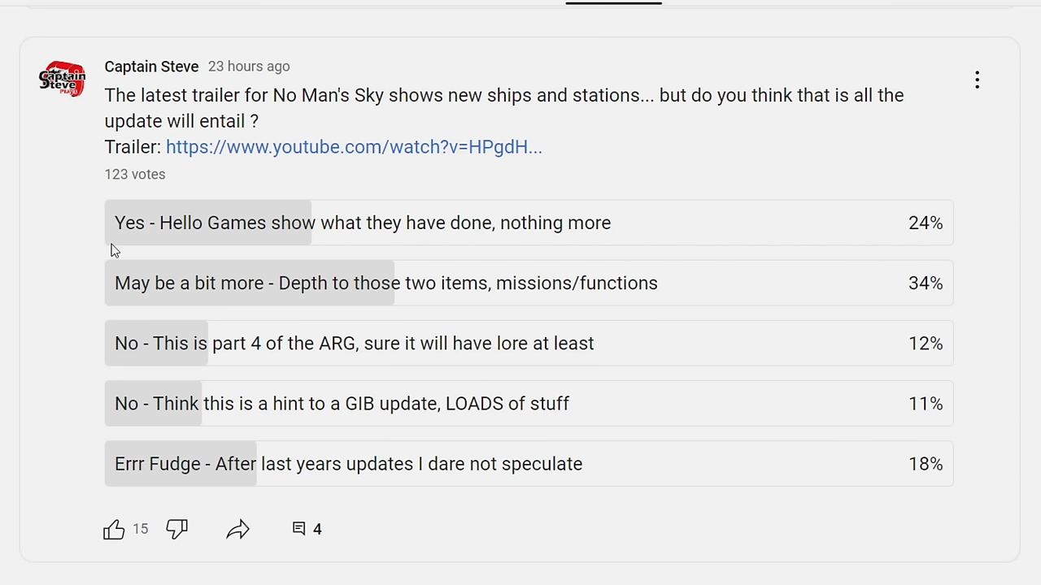
mouse_move(986, 251)
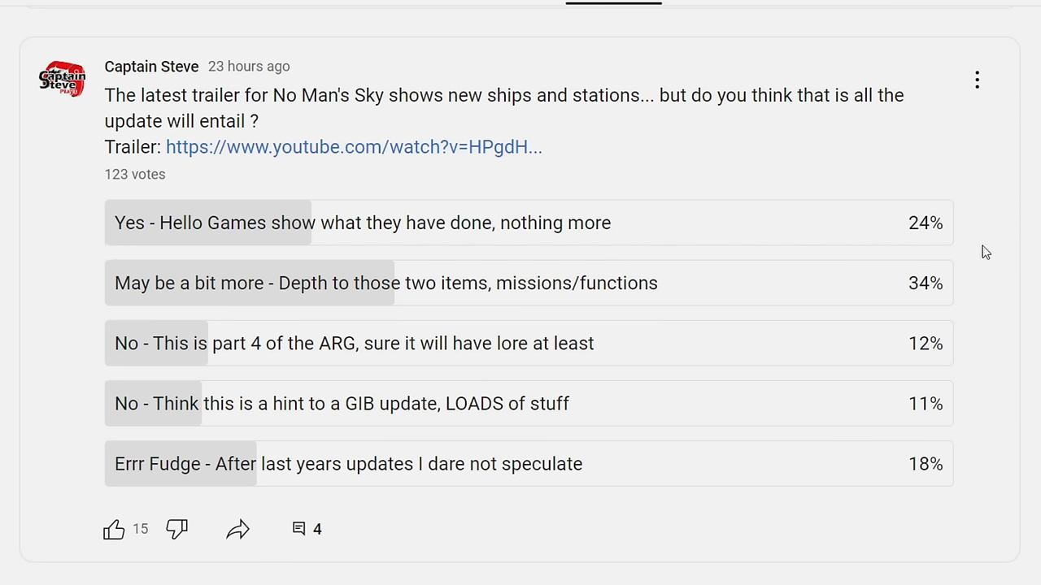
mouse_move(953, 235)
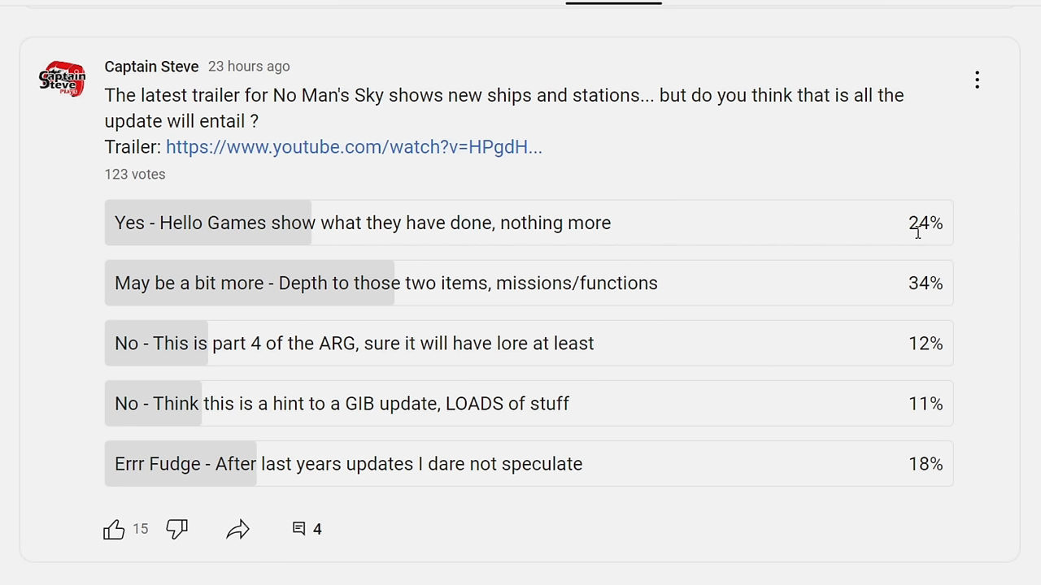
mouse_move(361, 303)
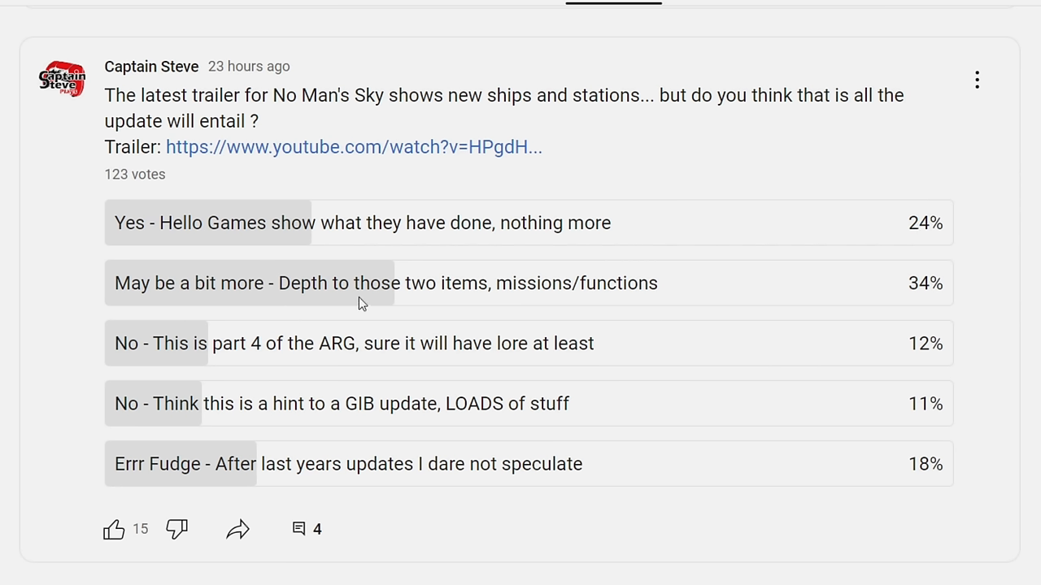
mouse_move(618, 305)
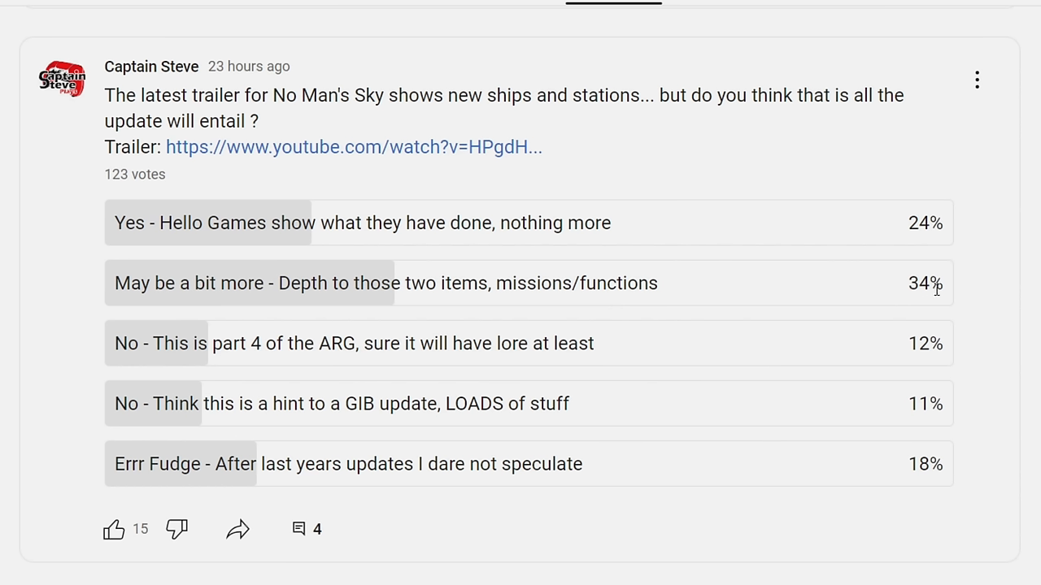
double_click(927, 283)
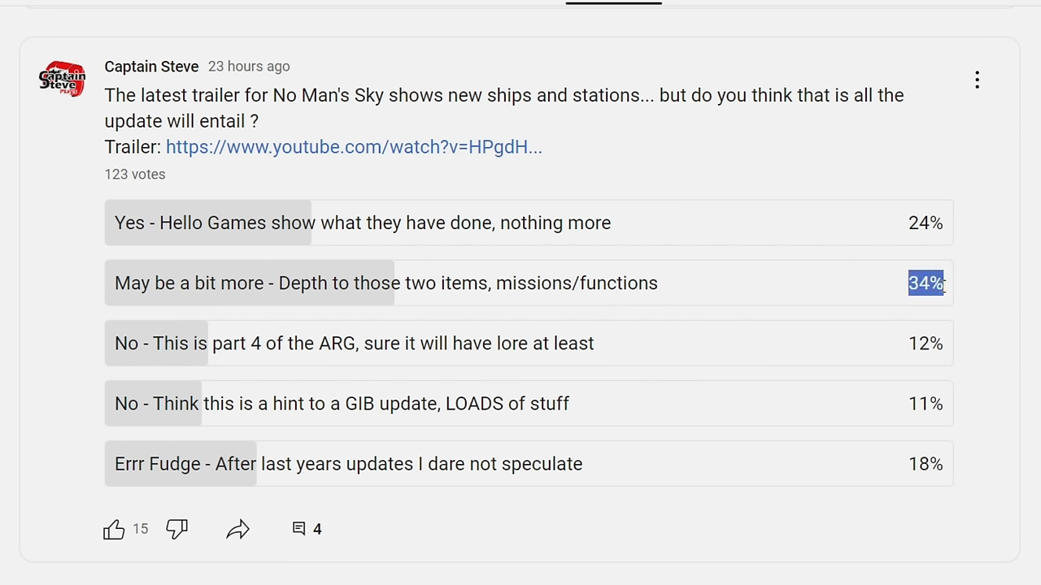
mouse_move(147, 364)
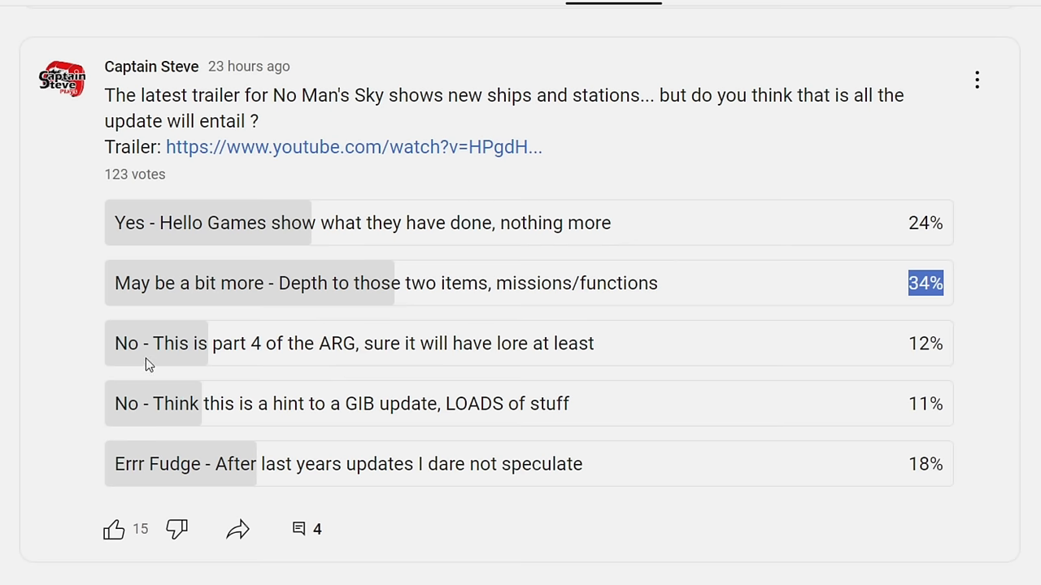
mouse_move(186, 362)
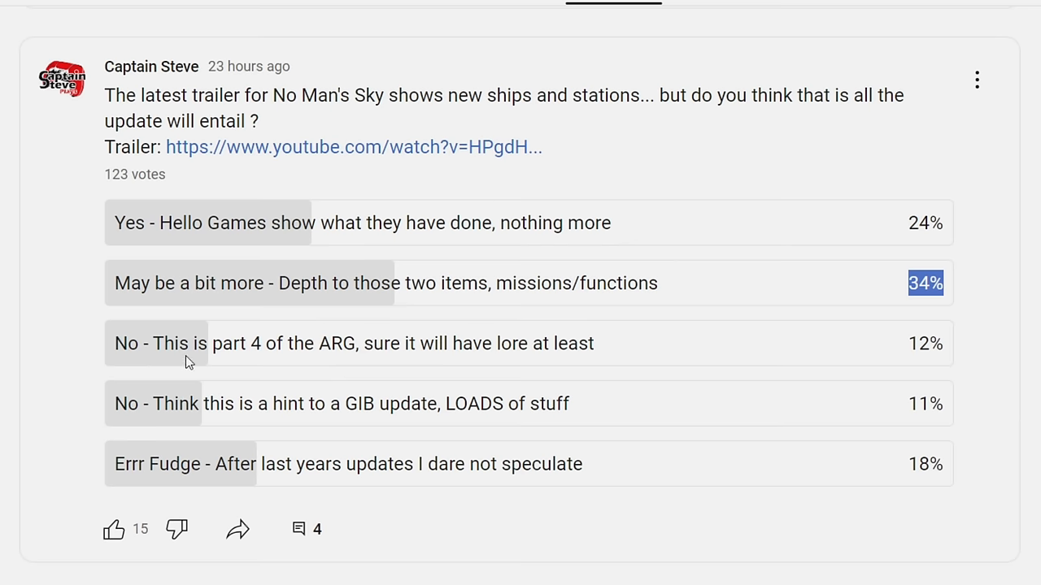
mouse_move(378, 353)
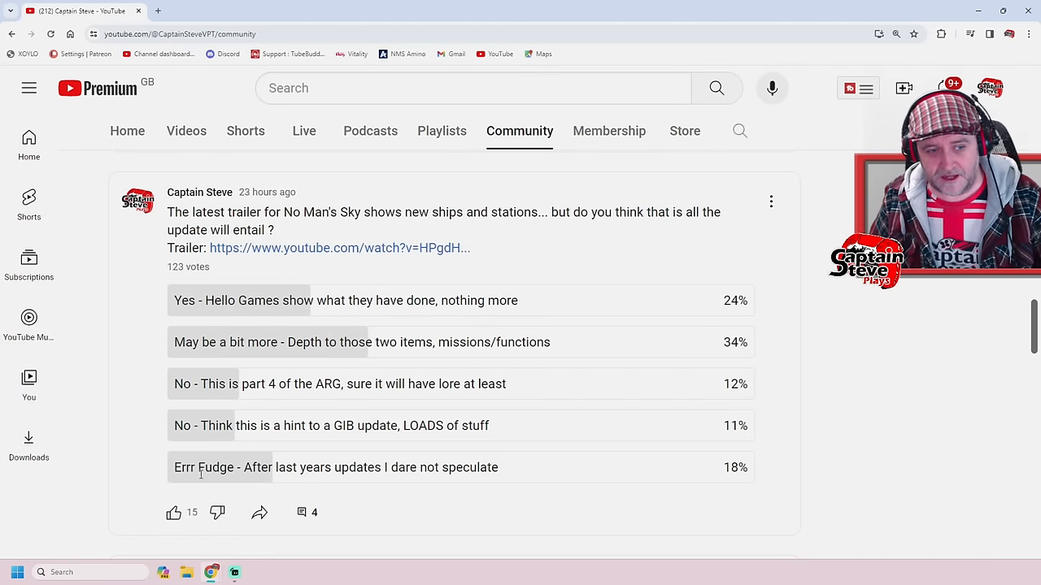
mouse_move(421, 482)
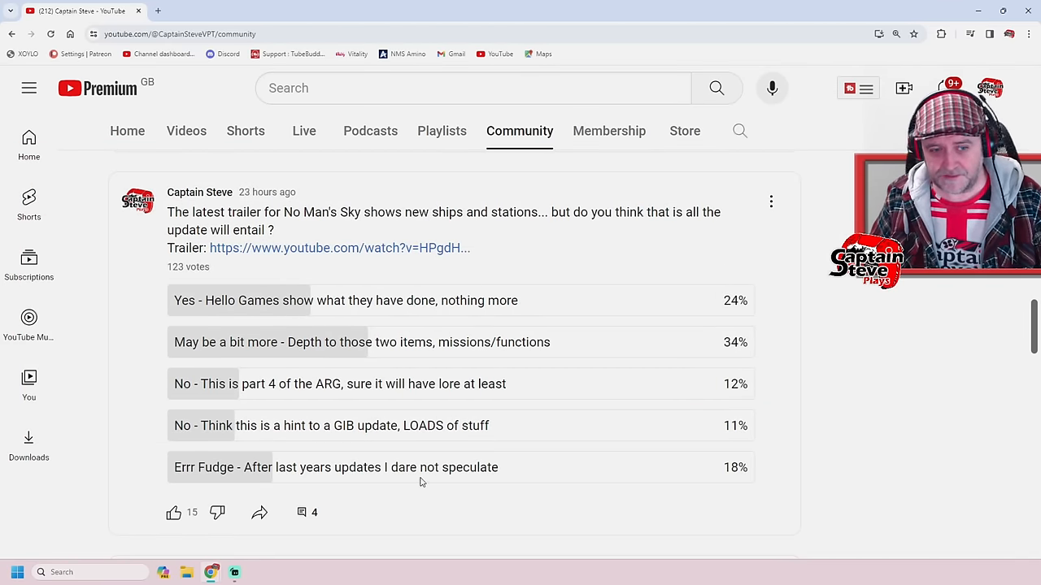
mouse_move(721, 476)
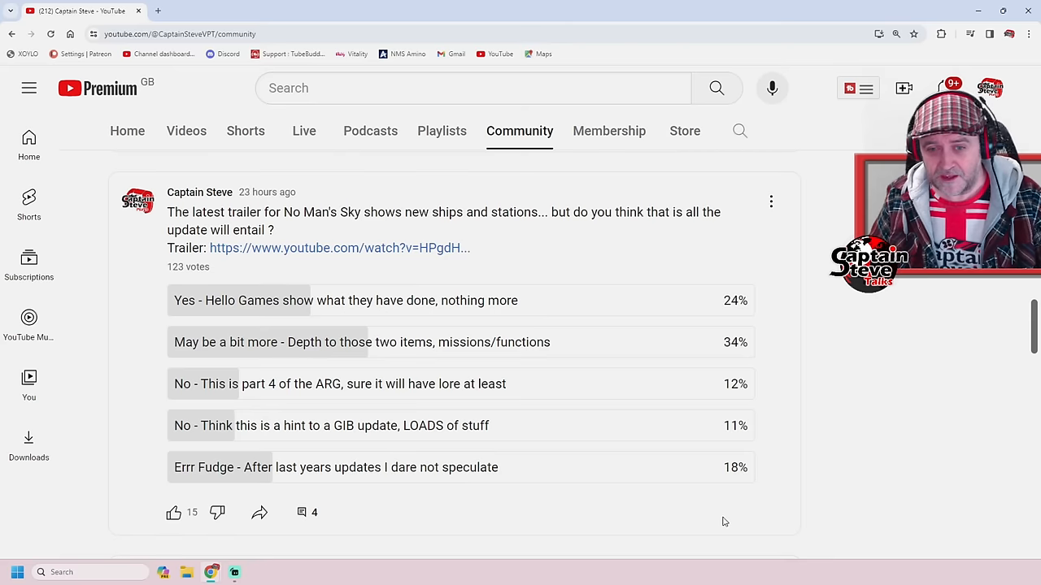
mouse_move(716, 526)
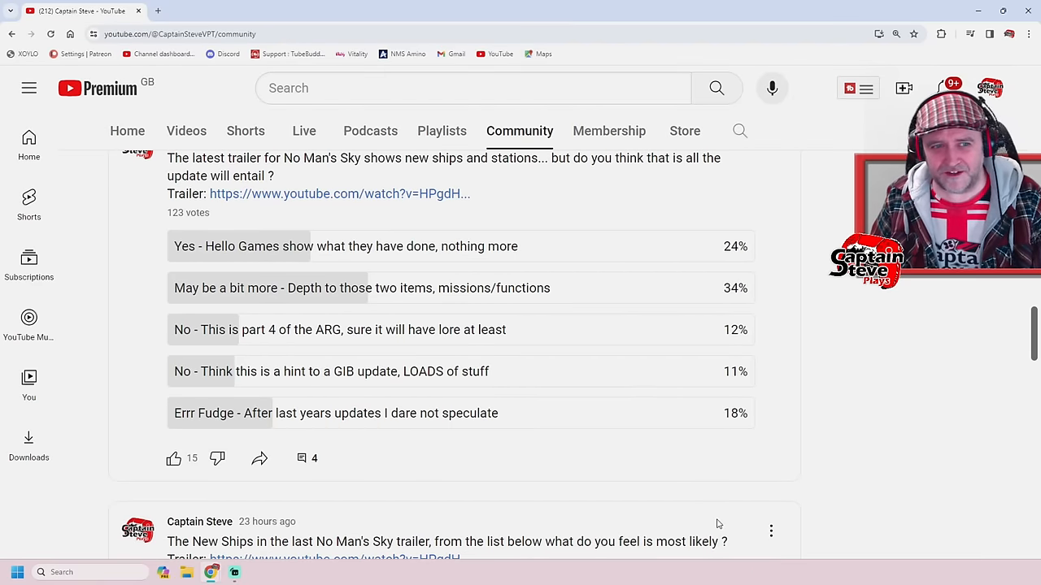
Step: Scroll down to the 267-vote new ships poll, 44% saying cosmetic only
scroll("down", 3)
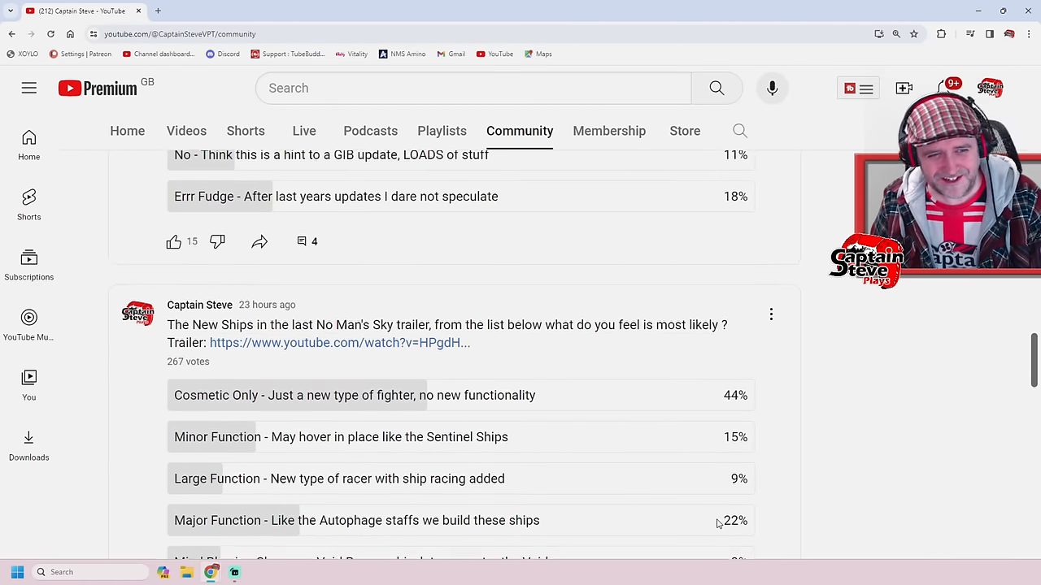
scroll("down", 3)
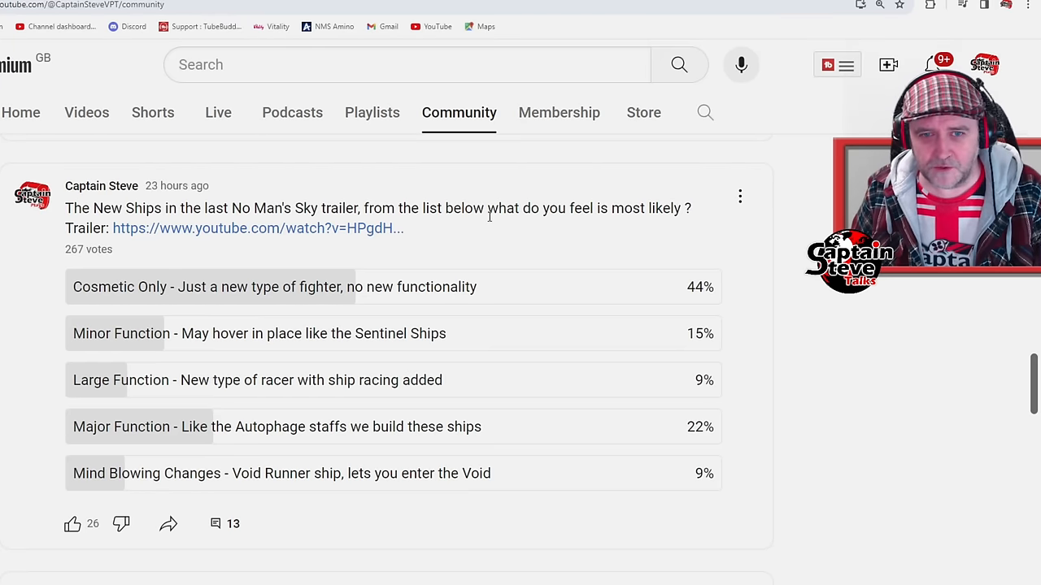
mouse_move(673, 225)
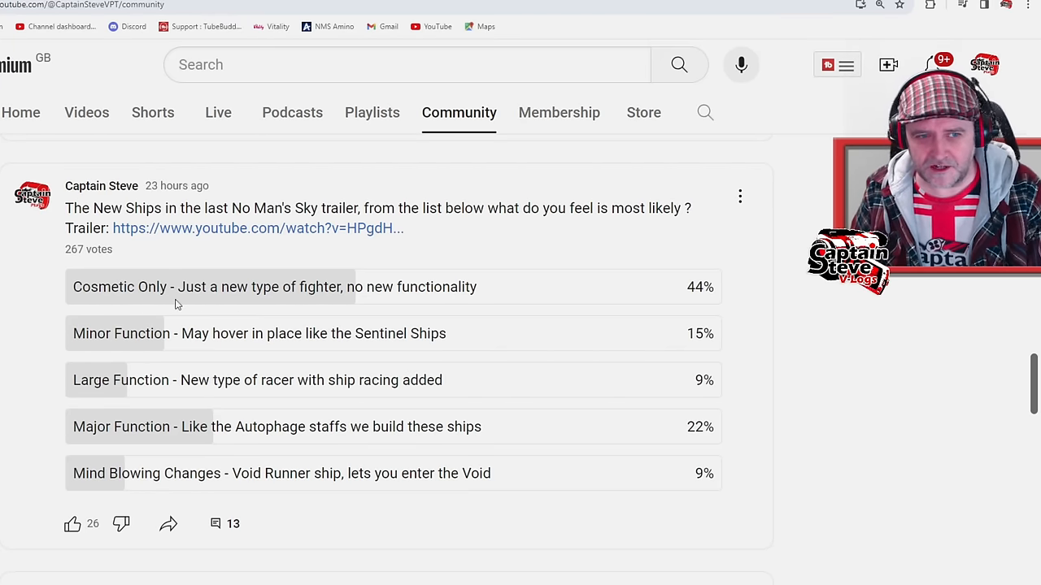
mouse_move(372, 302)
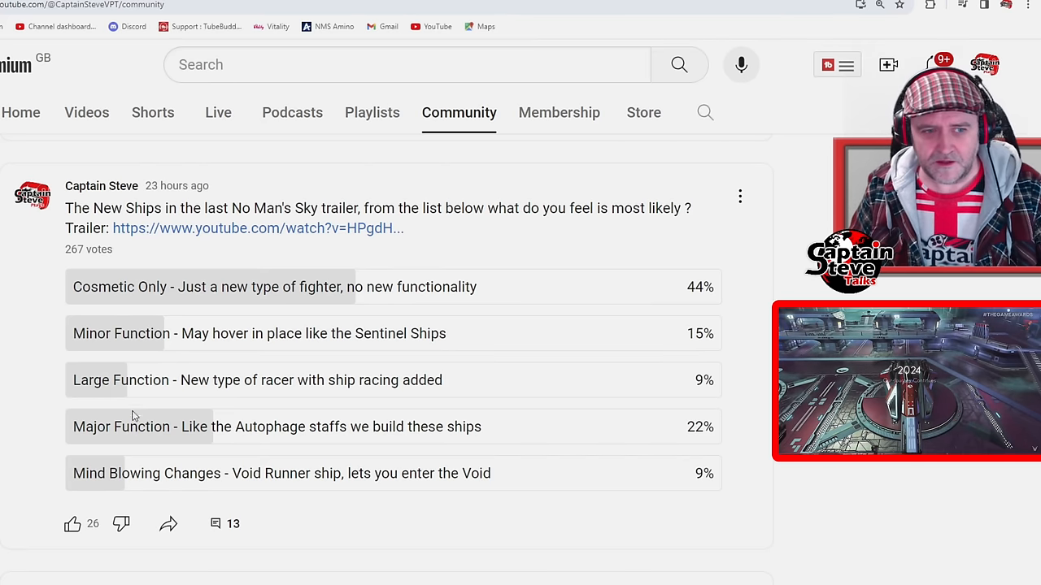
mouse_move(387, 442)
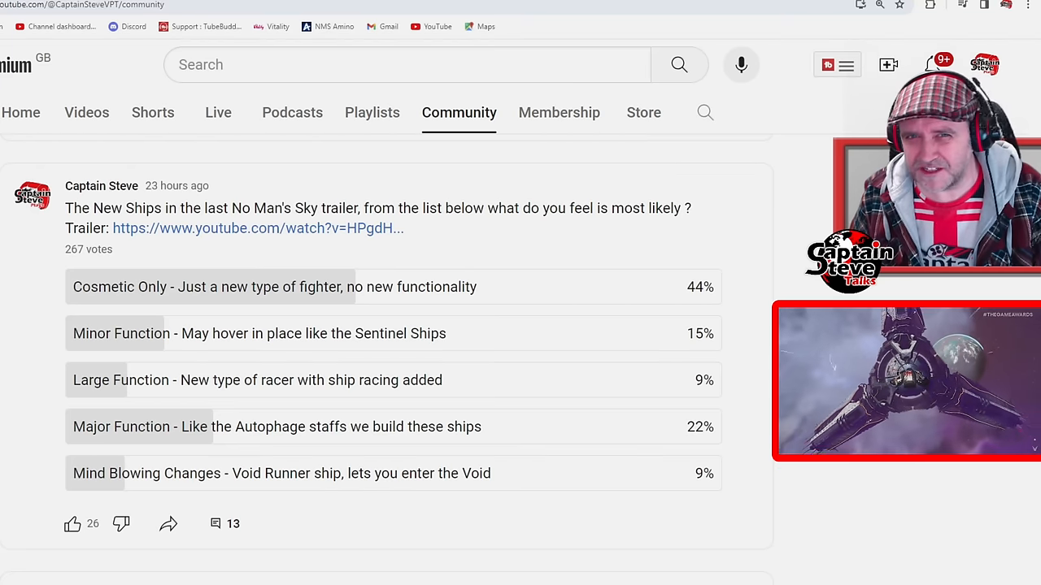
Step: Scroll down to the 169-vote space stations poll, 28% saying cosmetic only
scroll("down", 3)
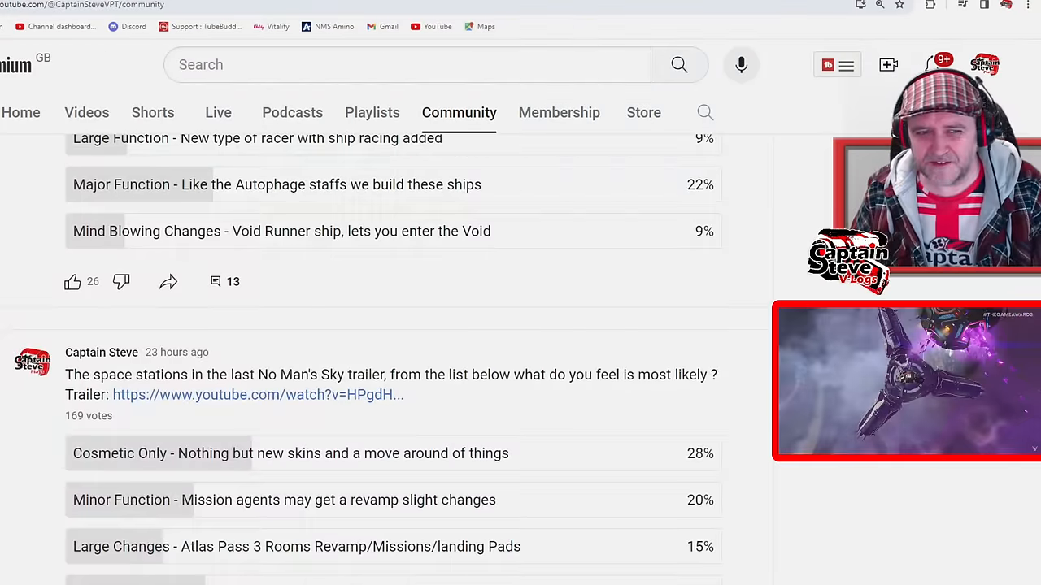
scroll("down", 3)
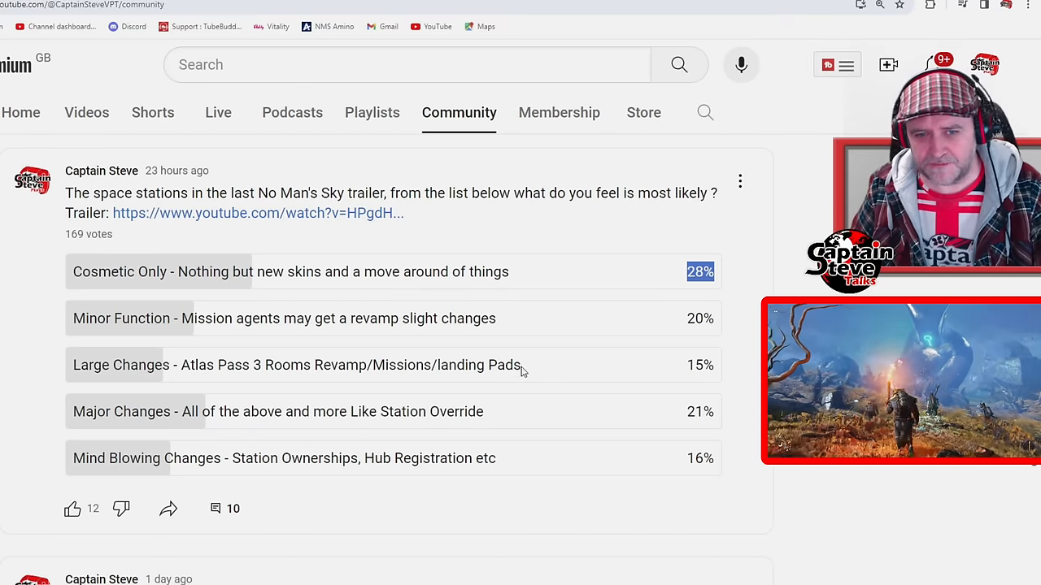
double_click(349, 365)
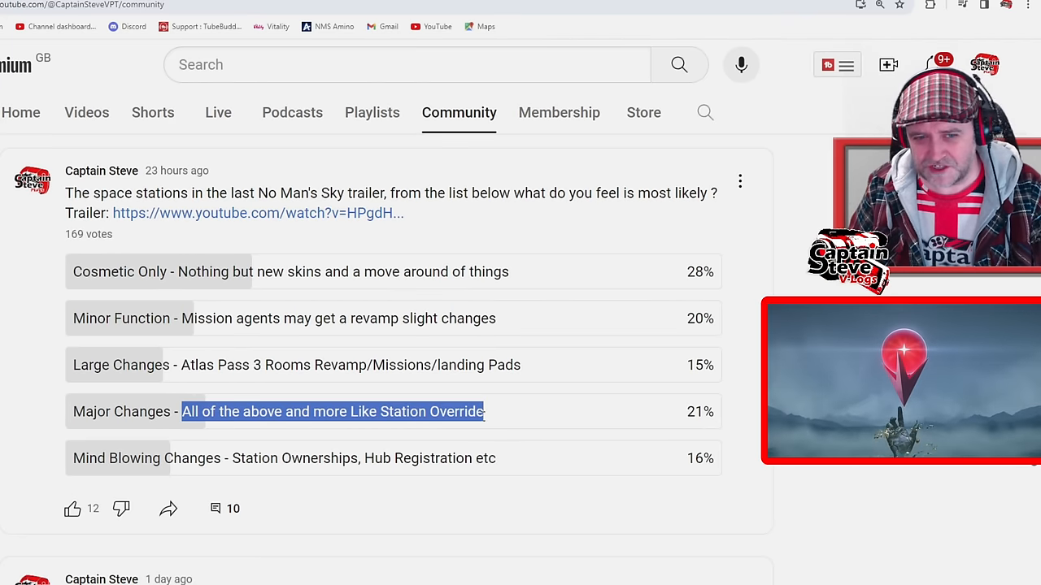
double_click(412, 412)
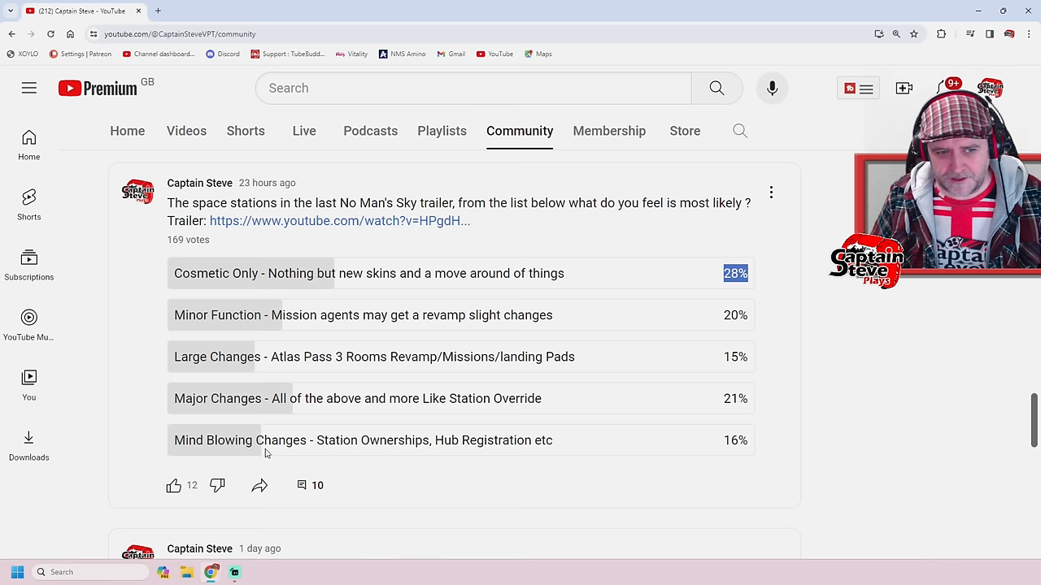
mouse_move(476, 455)
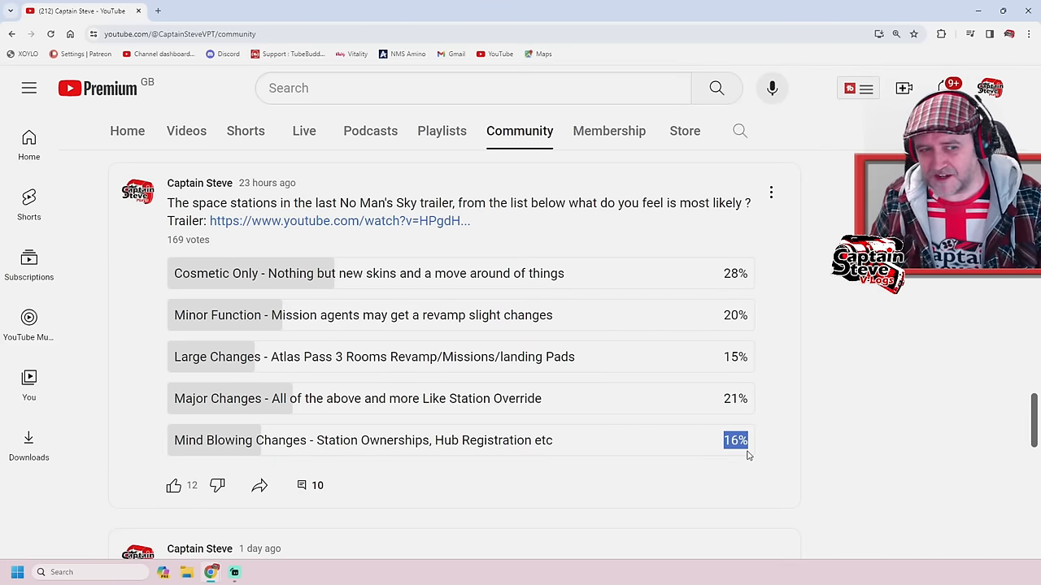
Step: Bring the update-timing poll into view: Before the 15th Feb leads with 37% of 323 votes
scroll("down", 3)
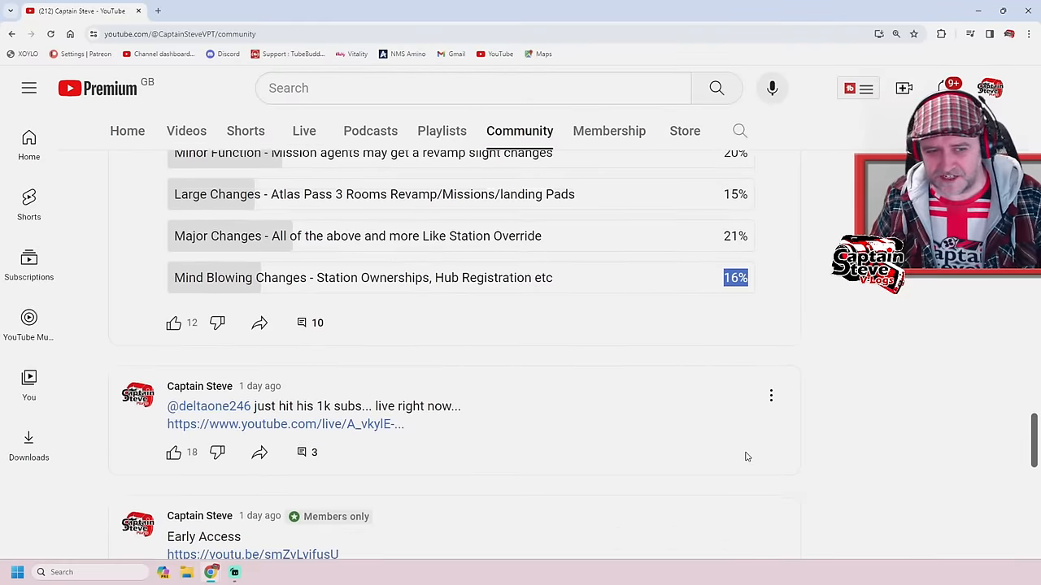
scroll("down", 3)
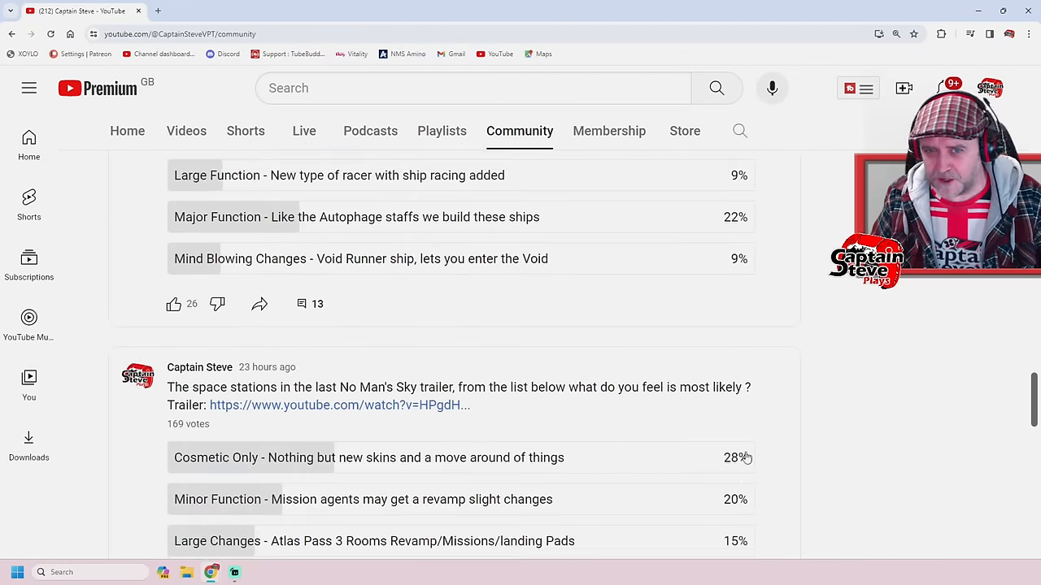
scroll("down", 3)
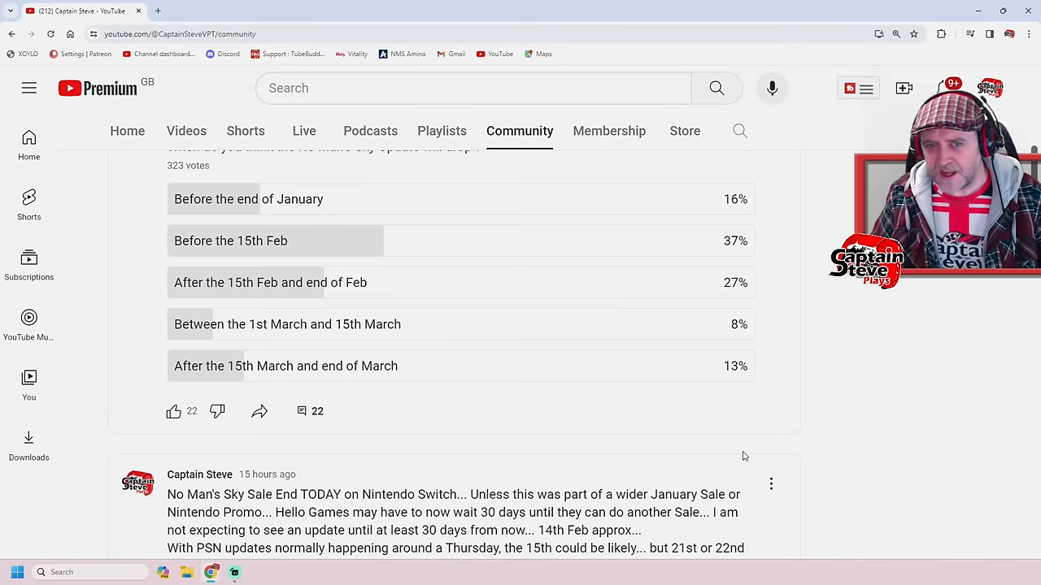